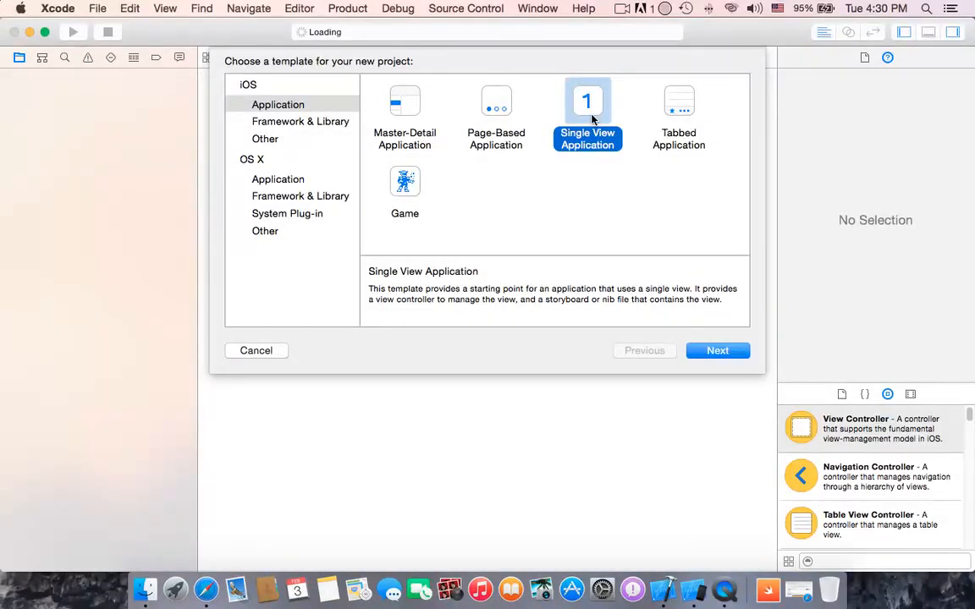
# - Create a Single View Application named UIButton using Swift for iPhone, saved in the Tutorials folder
pyautogui.click(717, 351)
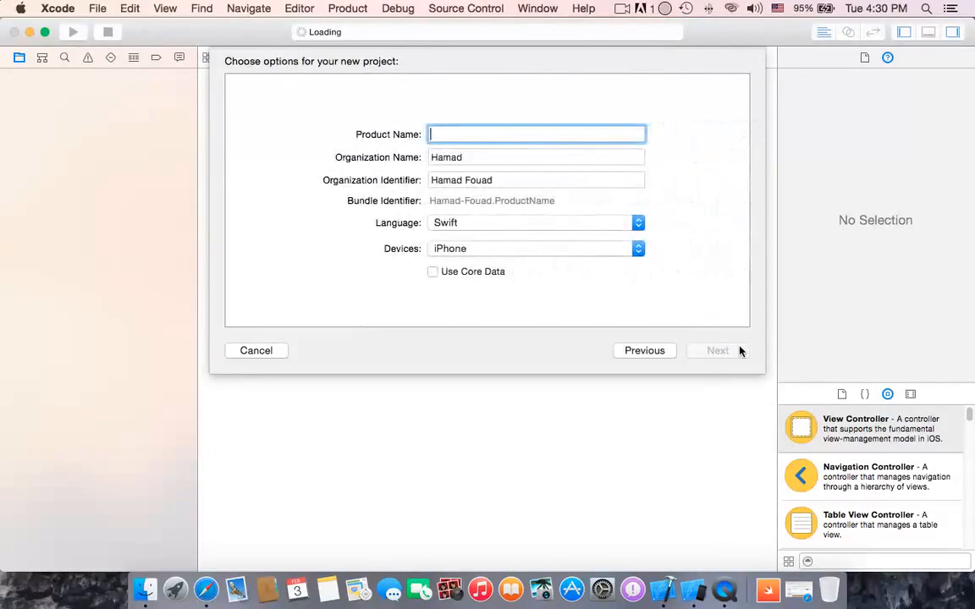
pyautogui.write('UIBu')
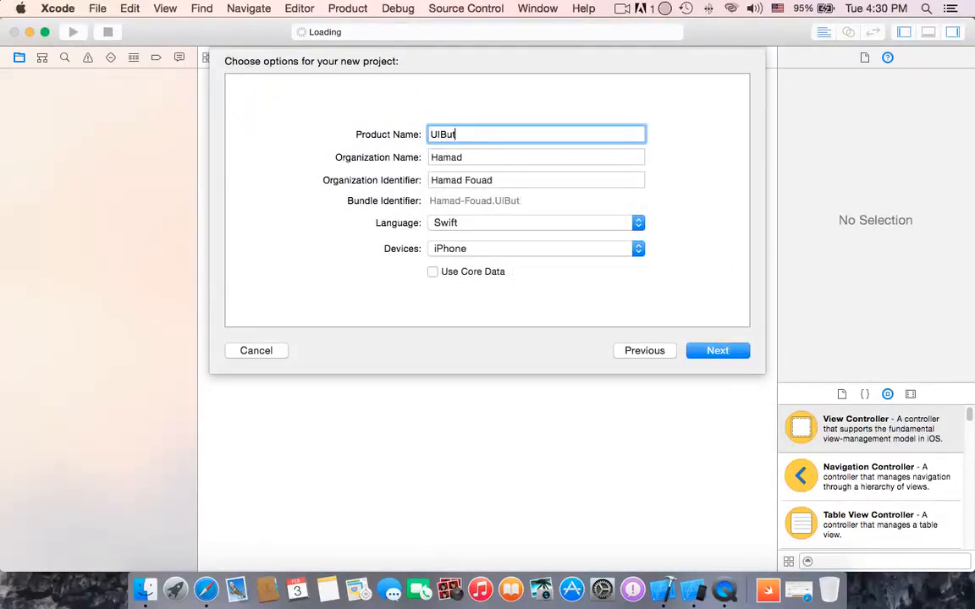
pyautogui.write('ton')
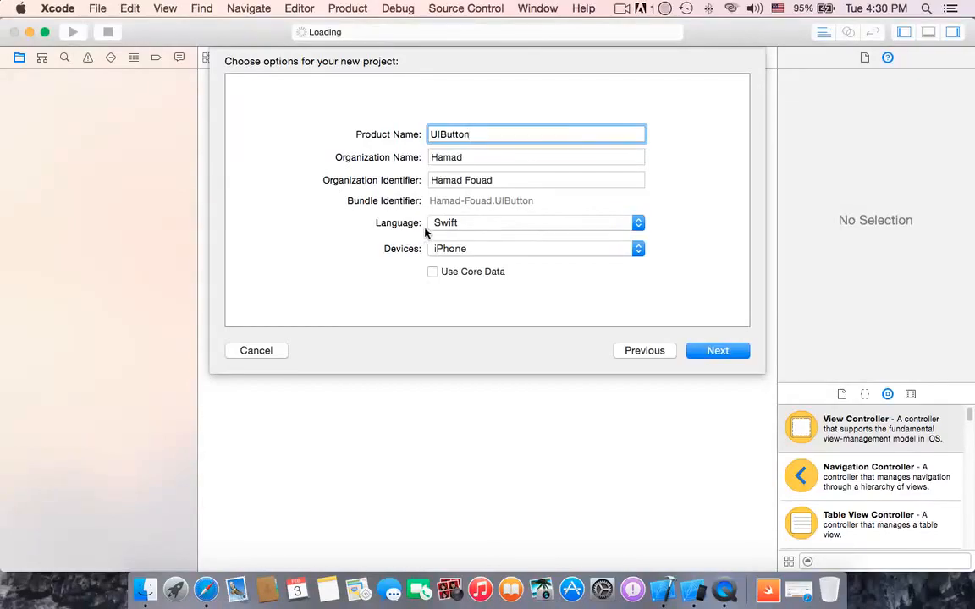
pyautogui.moveTo(455, 259)
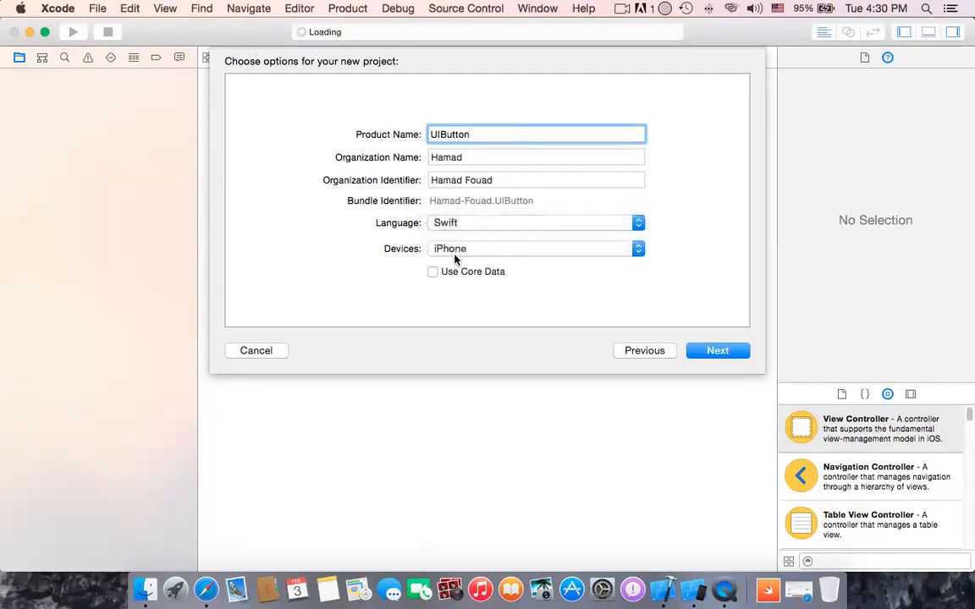
pyautogui.moveTo(478, 261)
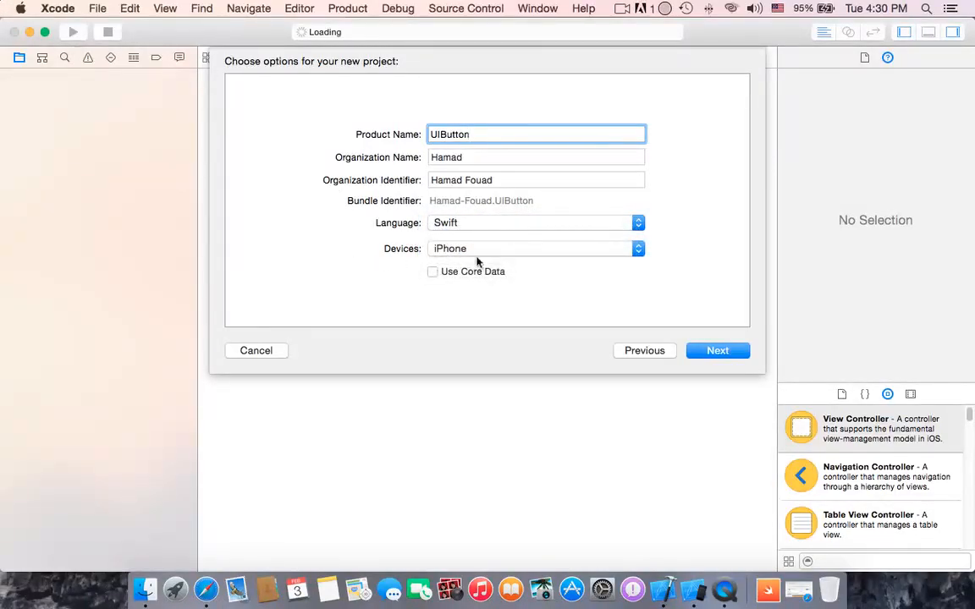
pyautogui.click(718, 350)
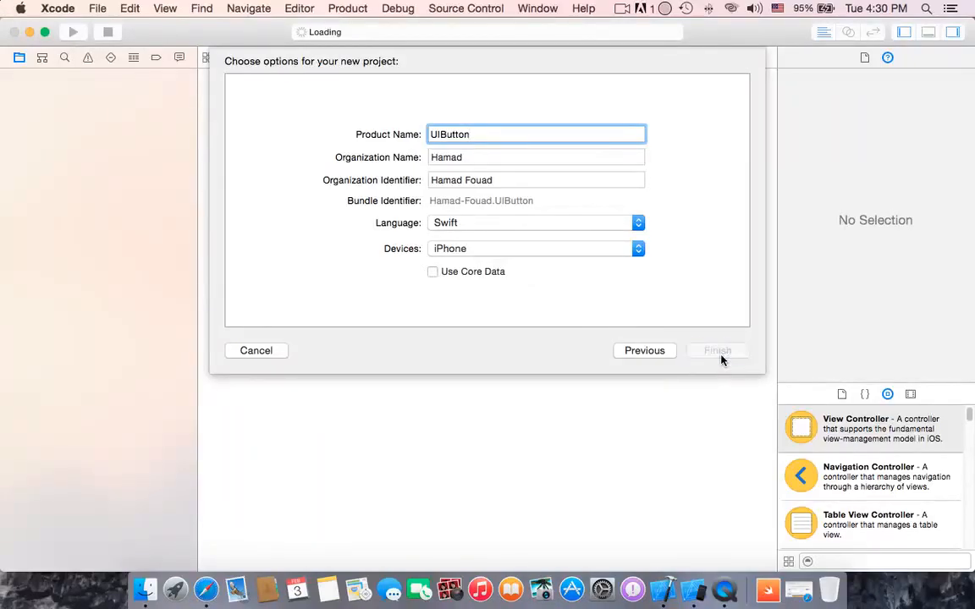
pyautogui.click(718, 350)
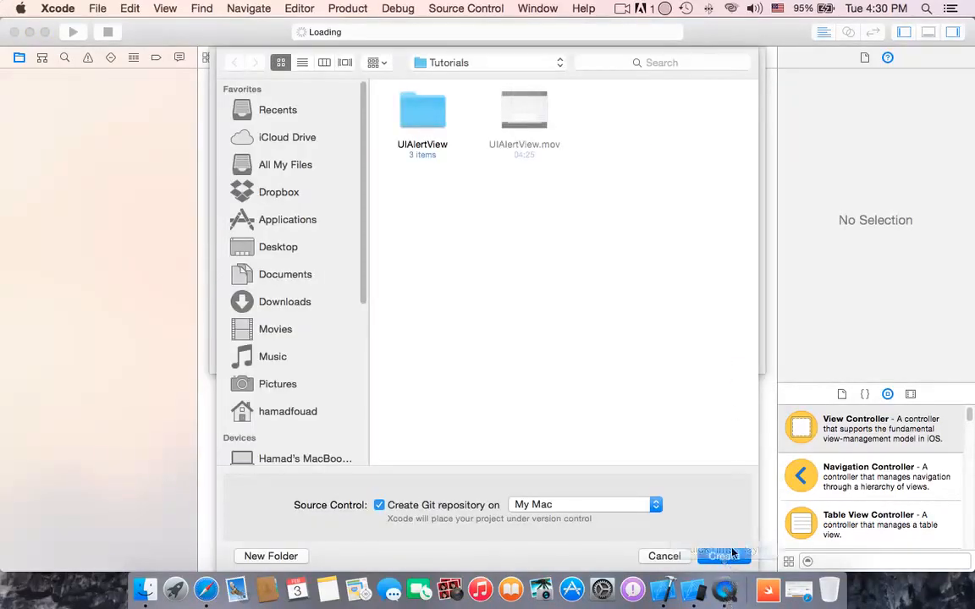
pyautogui.click(722, 555)
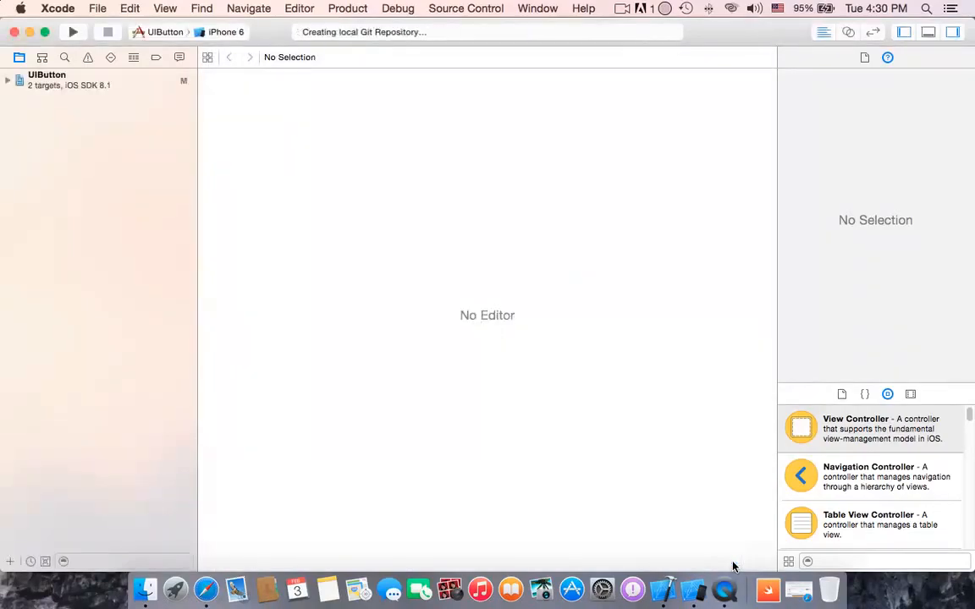
# - Expand the UIButton project in the navigator and bring up ViewController.swift for editing
pyautogui.click(47, 74)
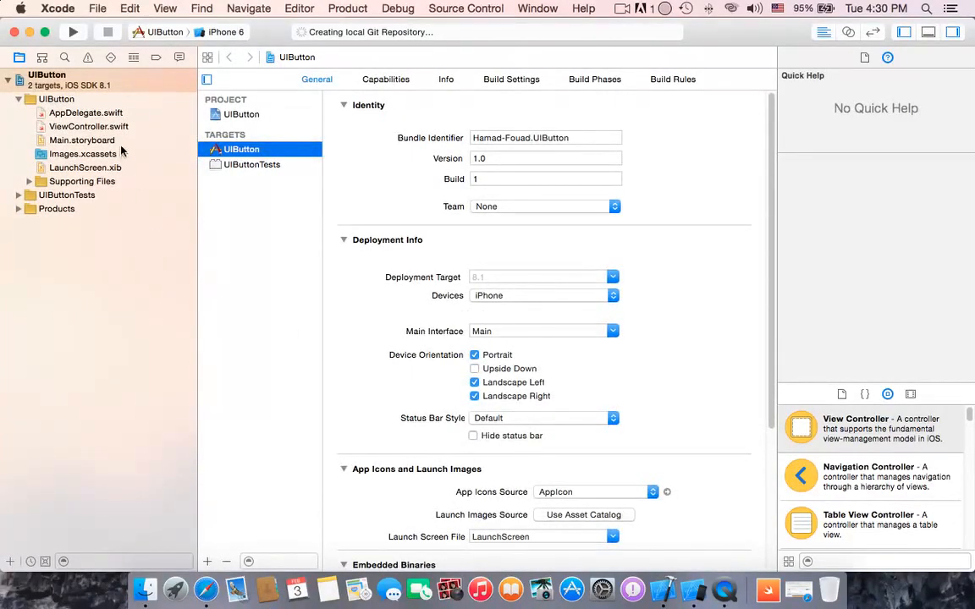
pyautogui.click(88, 126)
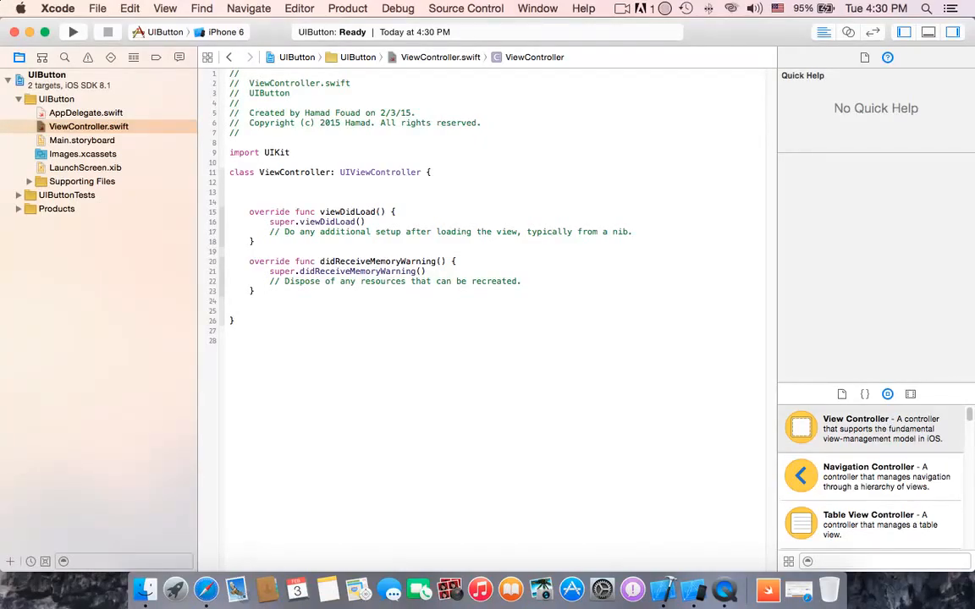
pyautogui.write('@IBOut')
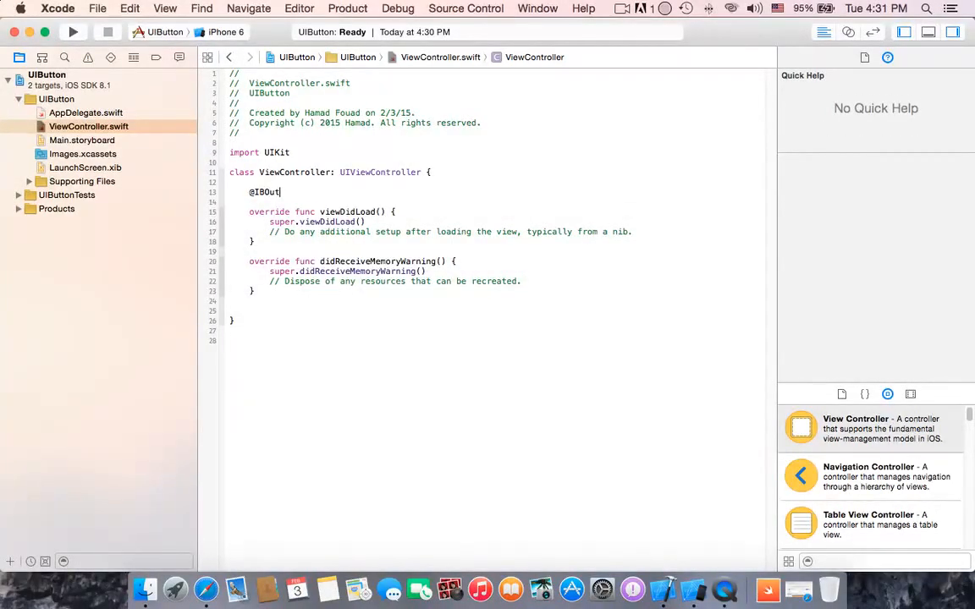
pyautogui.write('let')
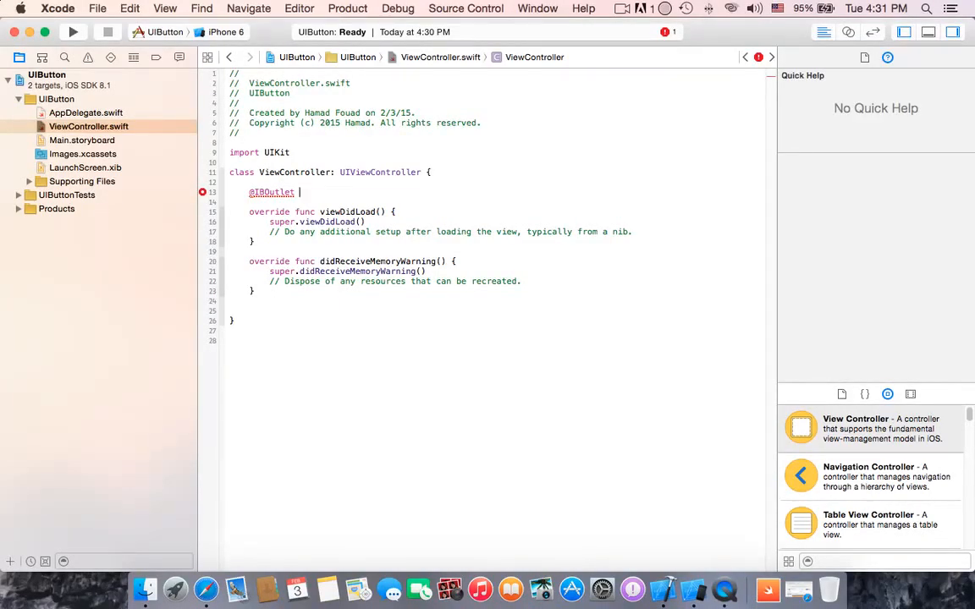
pyautogui.write('var')
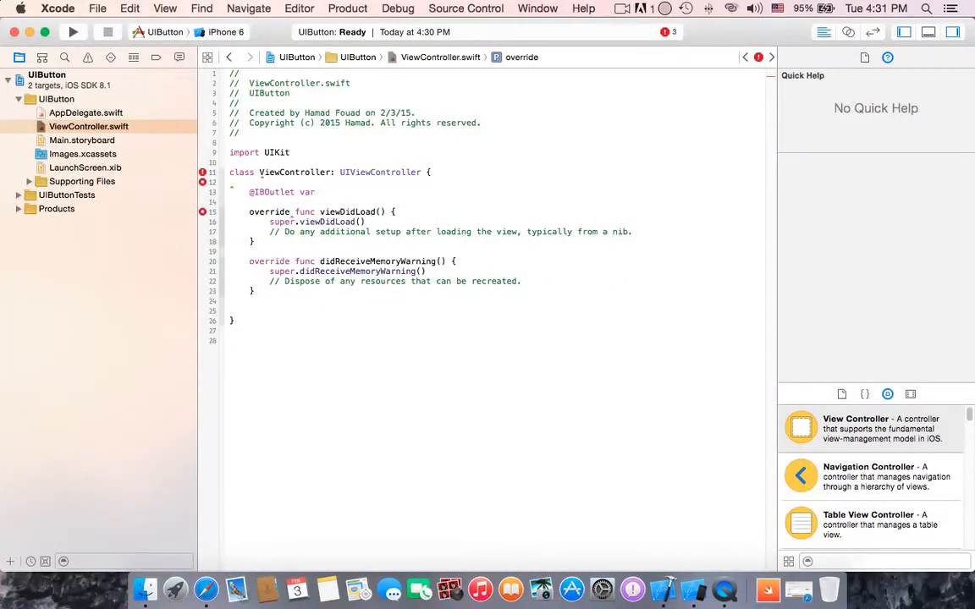
pyautogui.write('Butto')
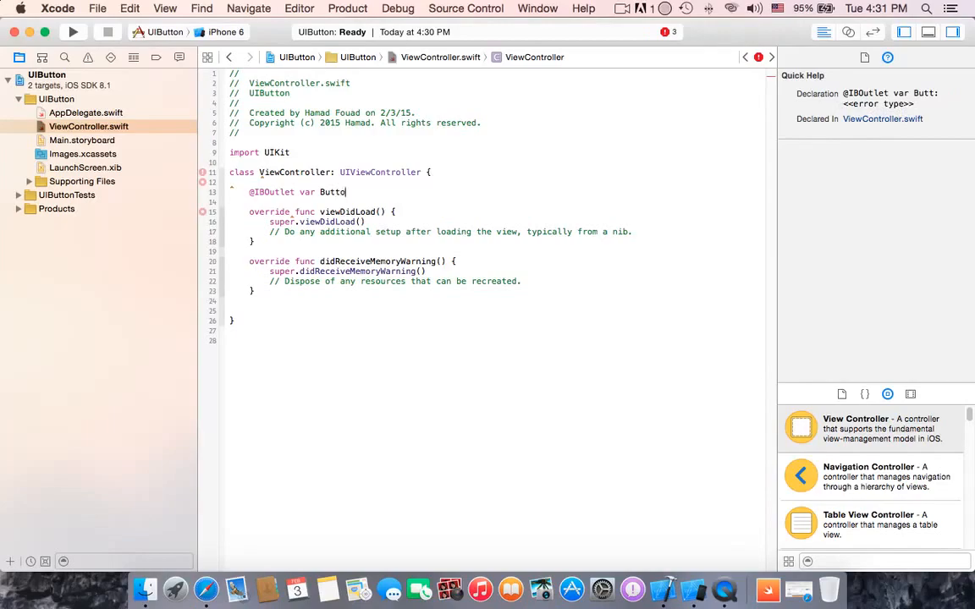
pyautogui.write('n:UIButton!')
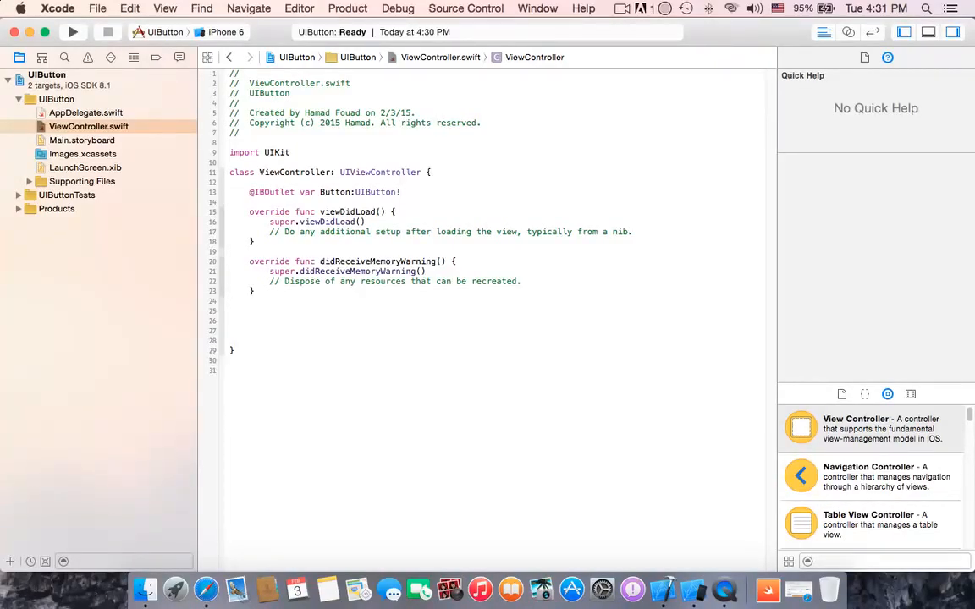
pyautogui.click(250, 321)
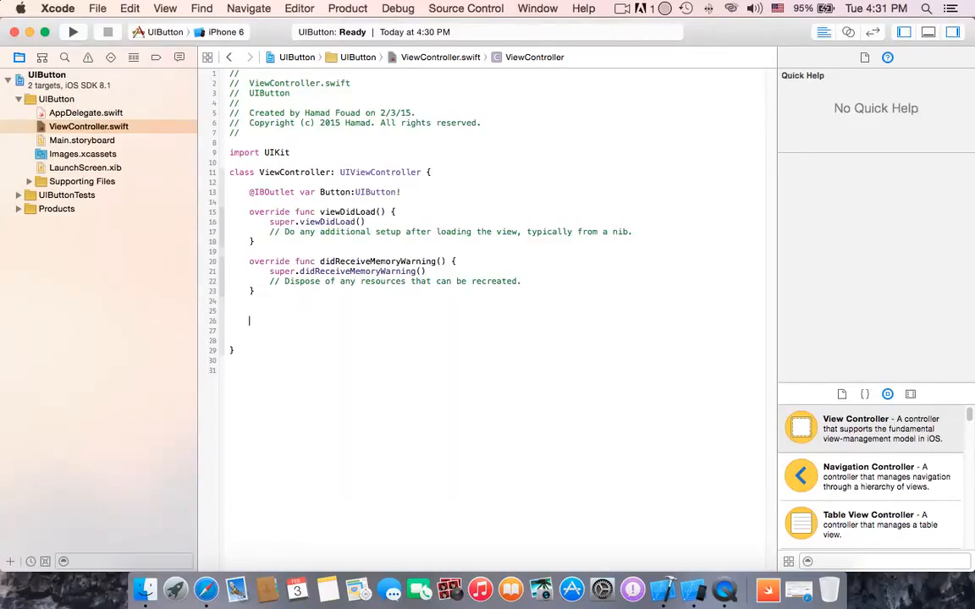
pyautogui.write('@')
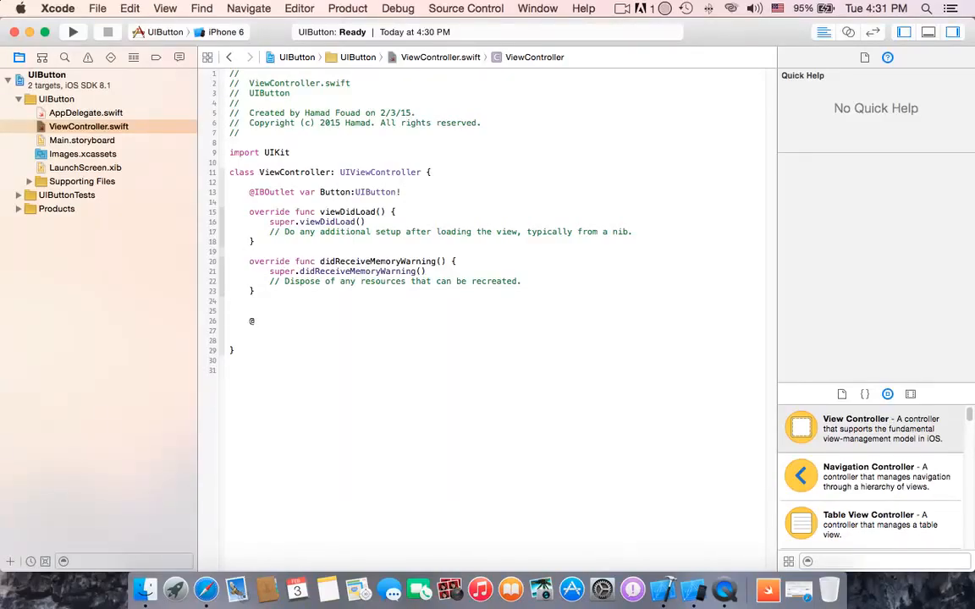
pyautogui.write('IBA')
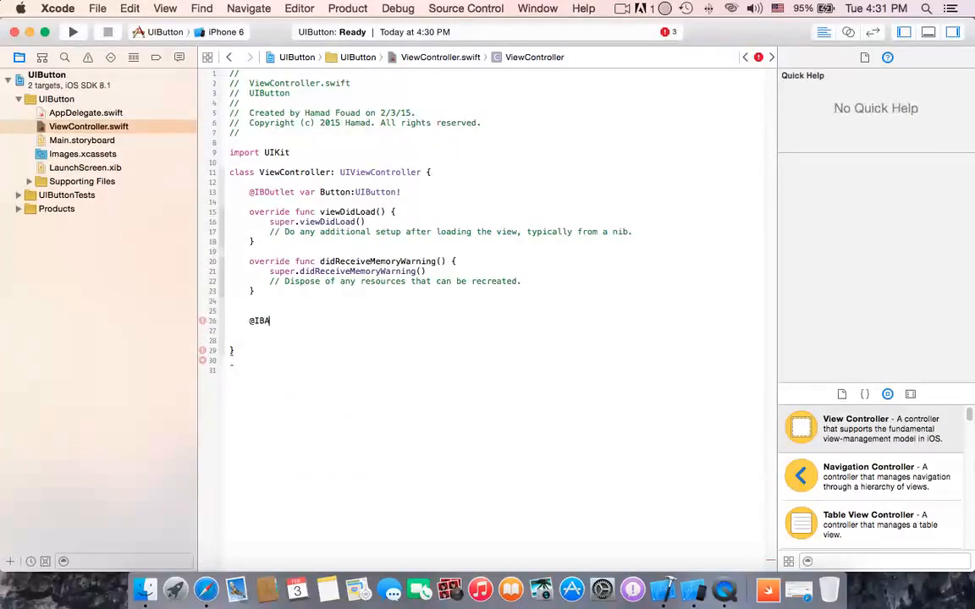
pyautogui.write('ction func')
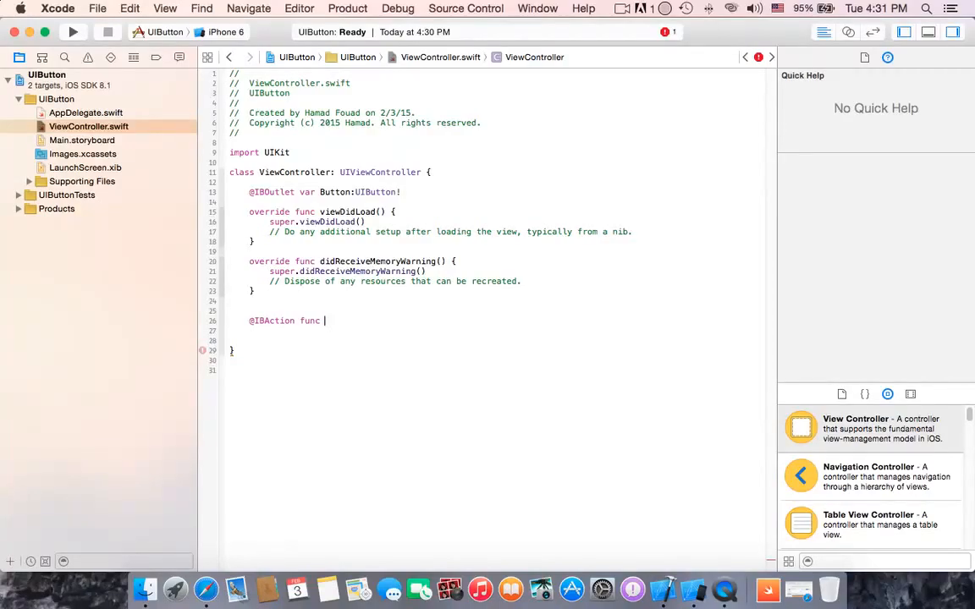
pyautogui.write('actionForButton')
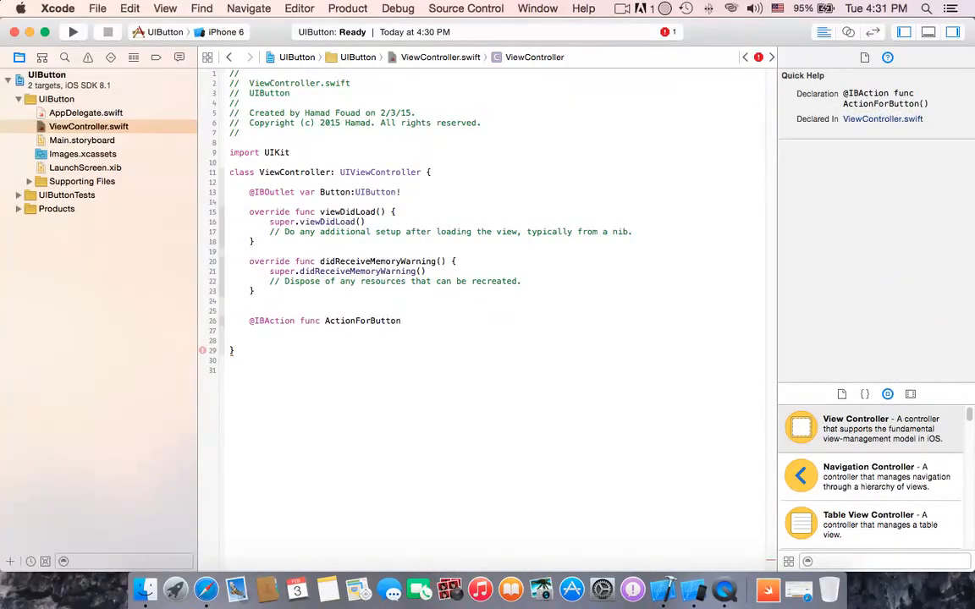
pyautogui.write('()')
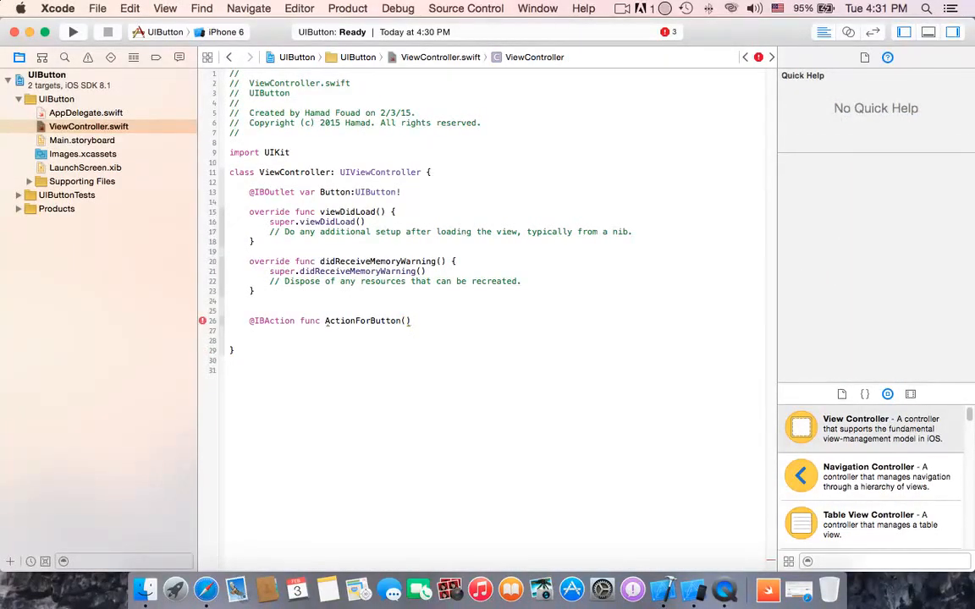
pyautogui.write('){')
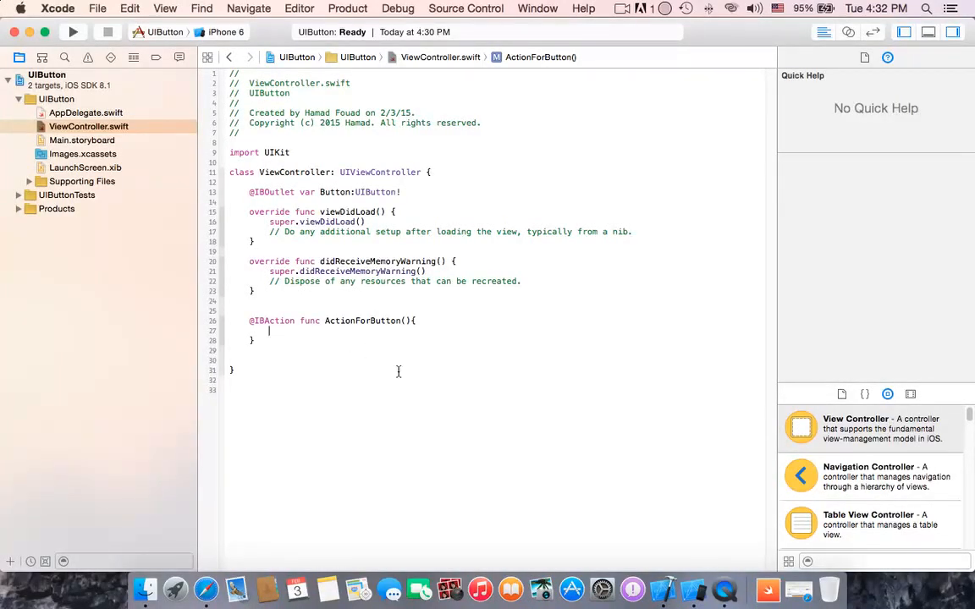
pyautogui.click(233, 369)
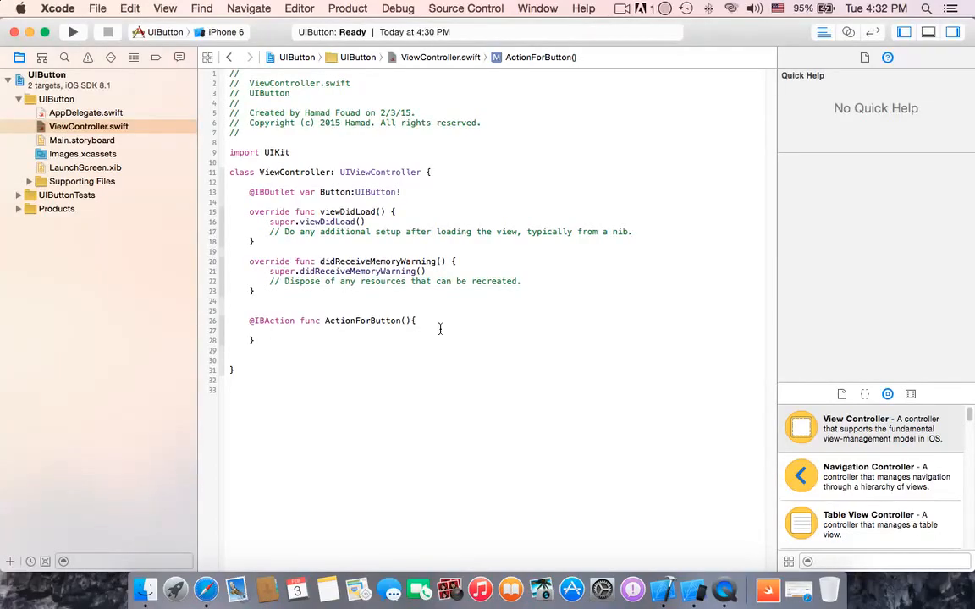
# - Declare 'var alert' as a UIAlertView with the title "Button"
pyautogui.press('Return')
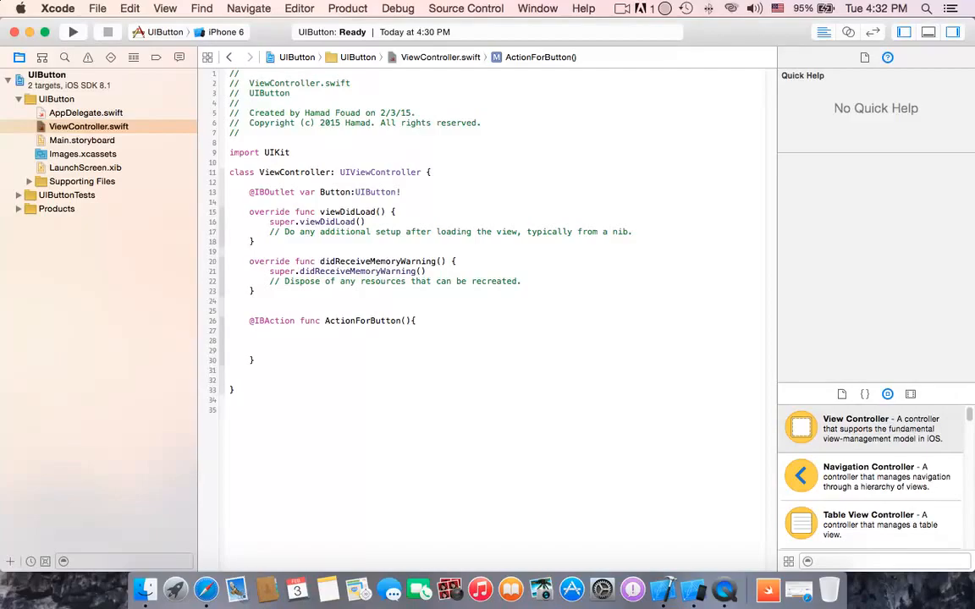
pyautogui.write('var a')
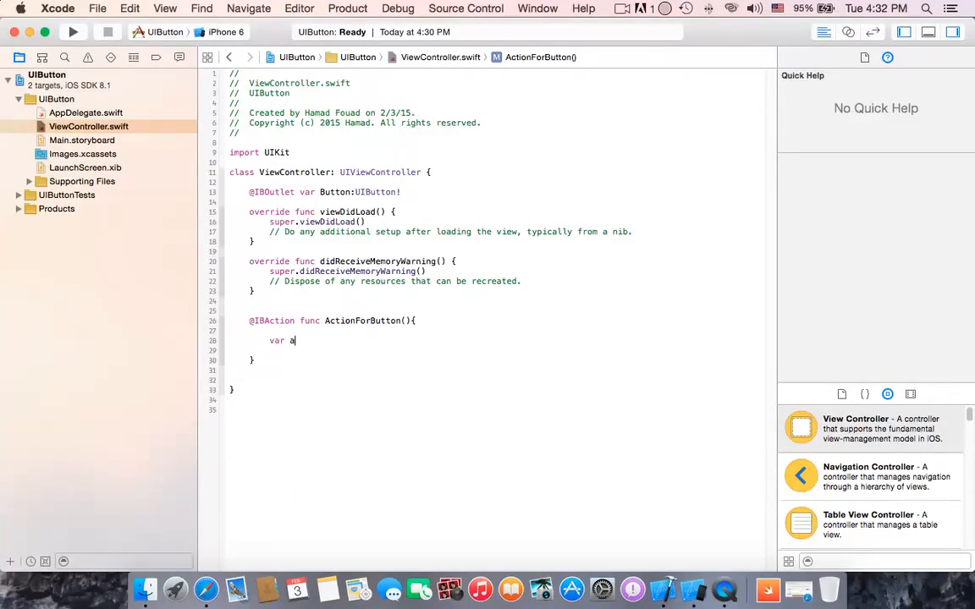
pyautogui.write('lert:')
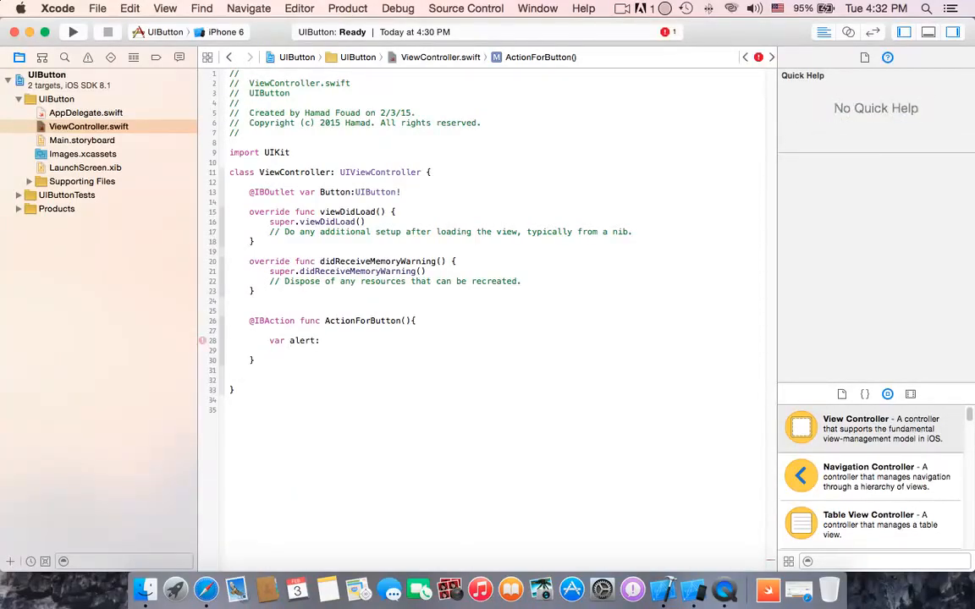
pyautogui.write('UIAlertView =')
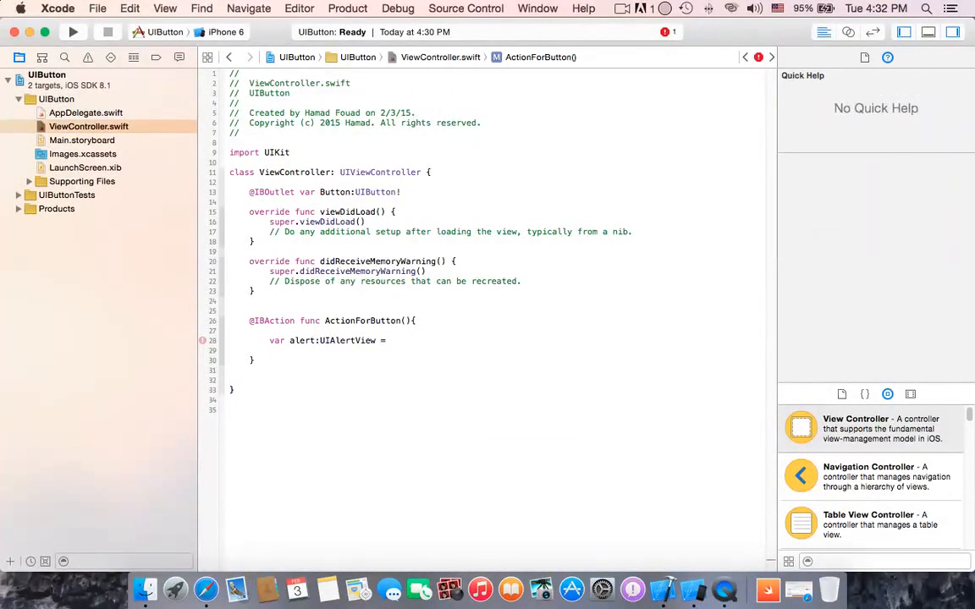
pyautogui.write('UIAlertView')
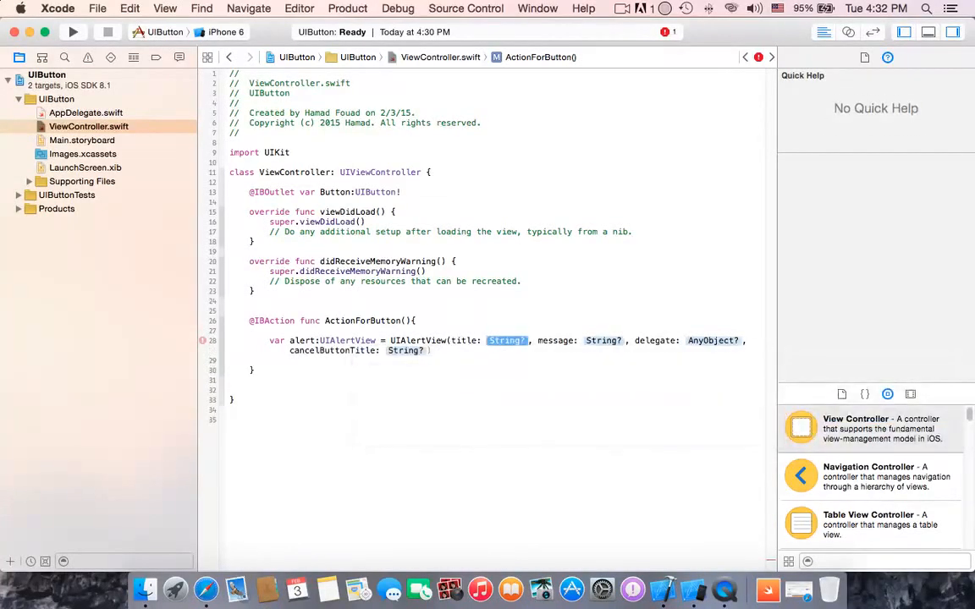
pyautogui.write('""')
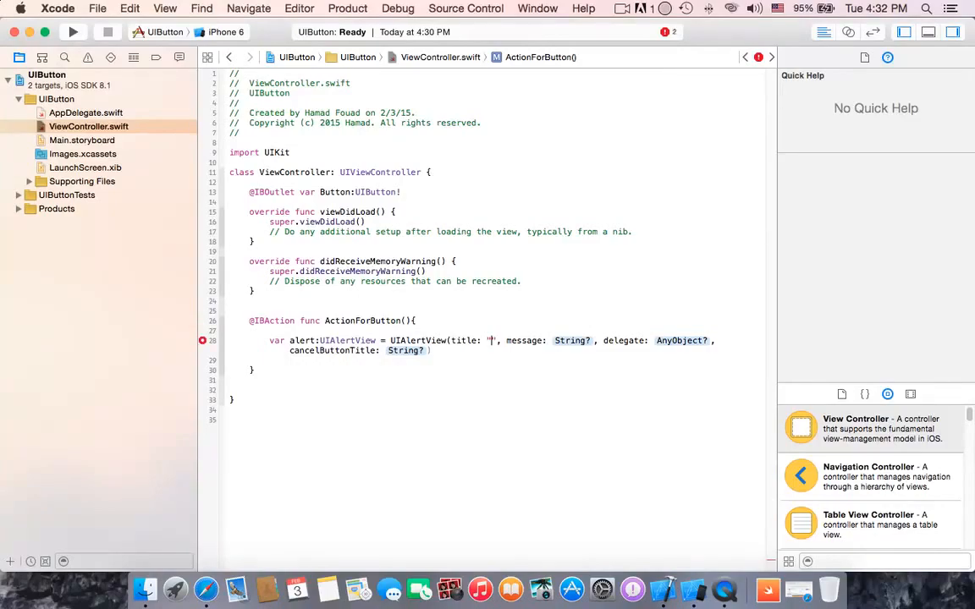
pyautogui.write('Button')
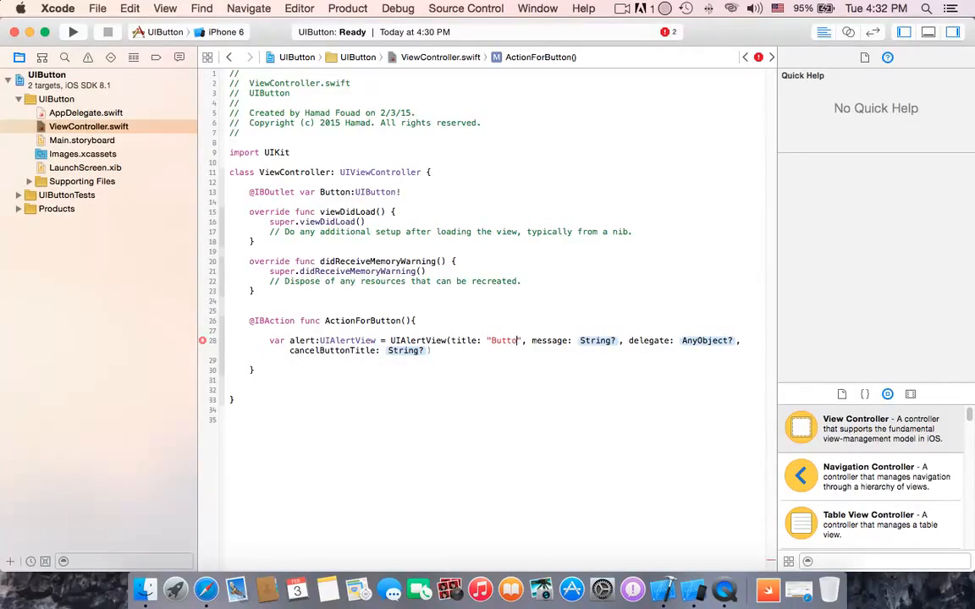
# - Give the alert message "You pressed a button", delegate self, cancel button "OK", and call alert.show()
pyautogui.doubleClick(601, 340)
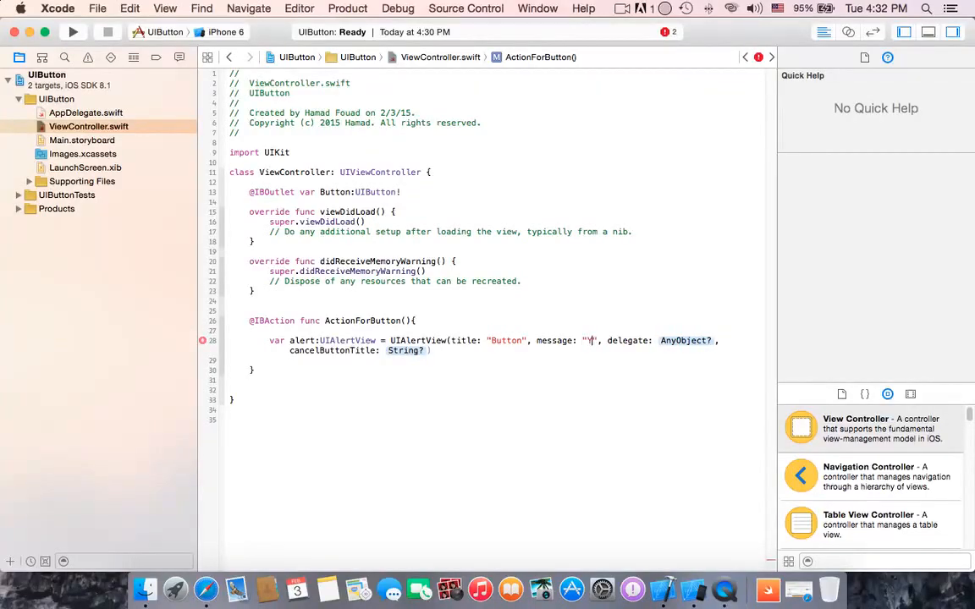
pyautogui.write('You')
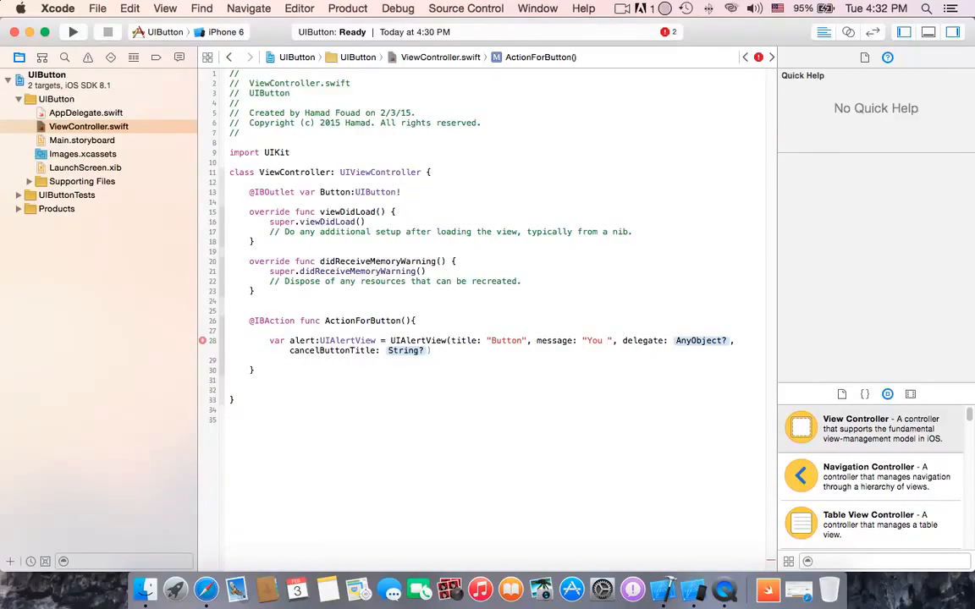
pyautogui.write('pressed a button')
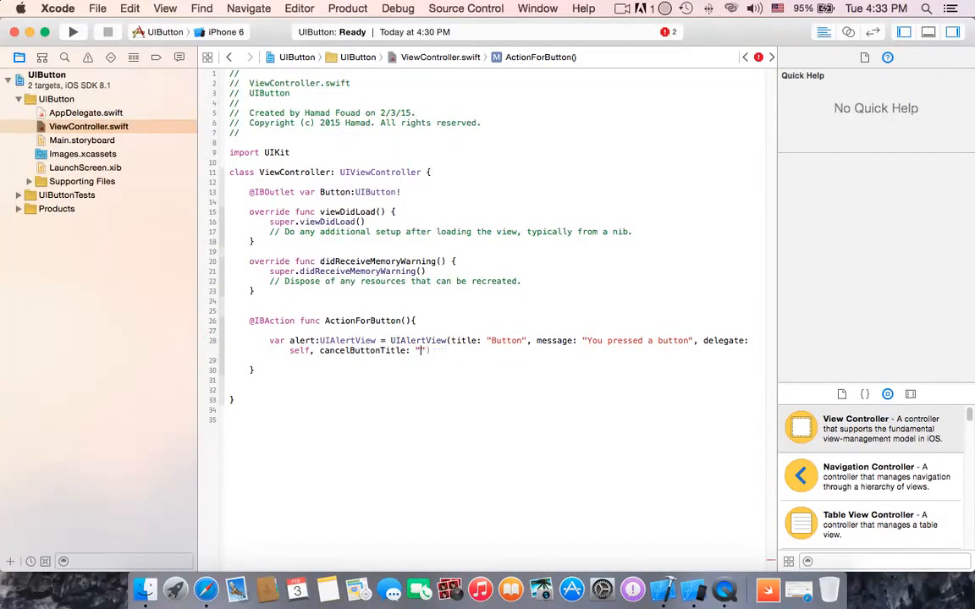
pyautogui.write('OK')
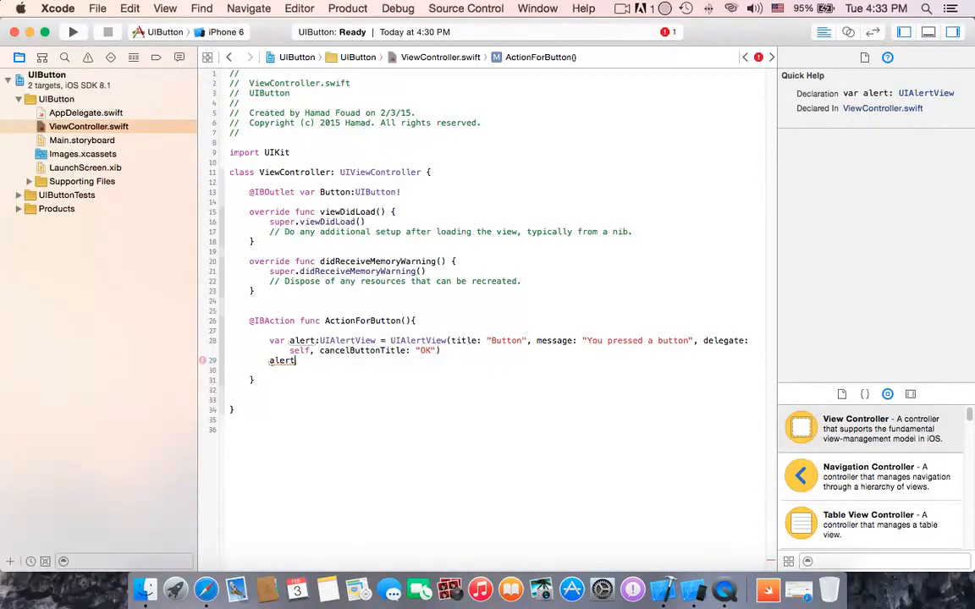
pyautogui.write('.show()')
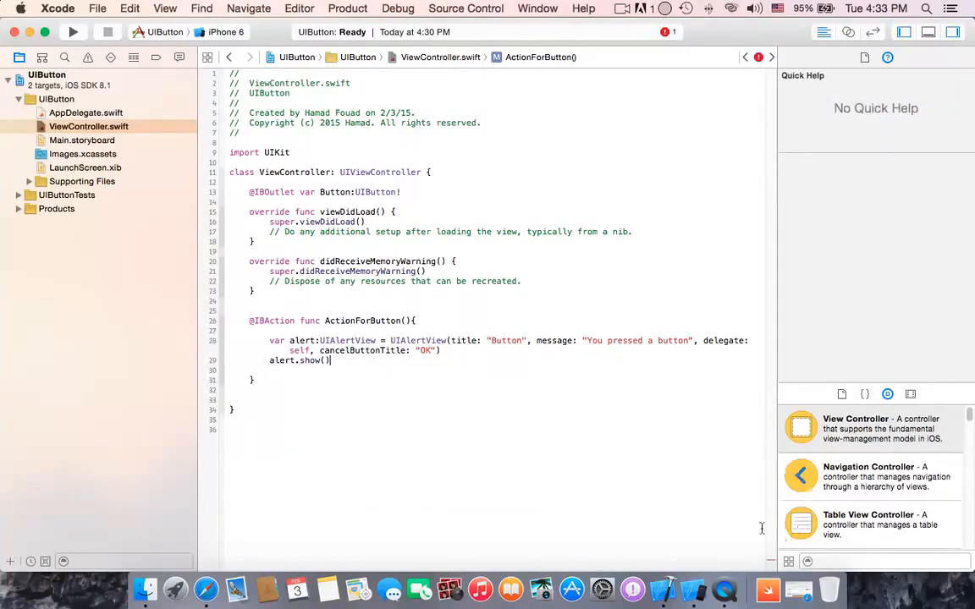
pyautogui.click(478, 429)
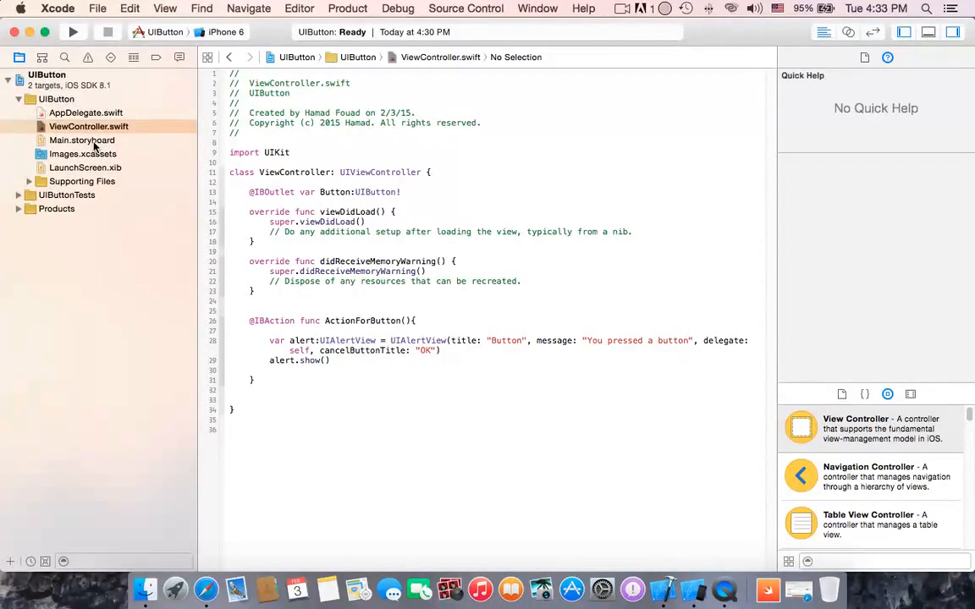
# - In Main.storyboard, drag a Button from the Object Library to the centre of the view
pyautogui.click(81, 138)
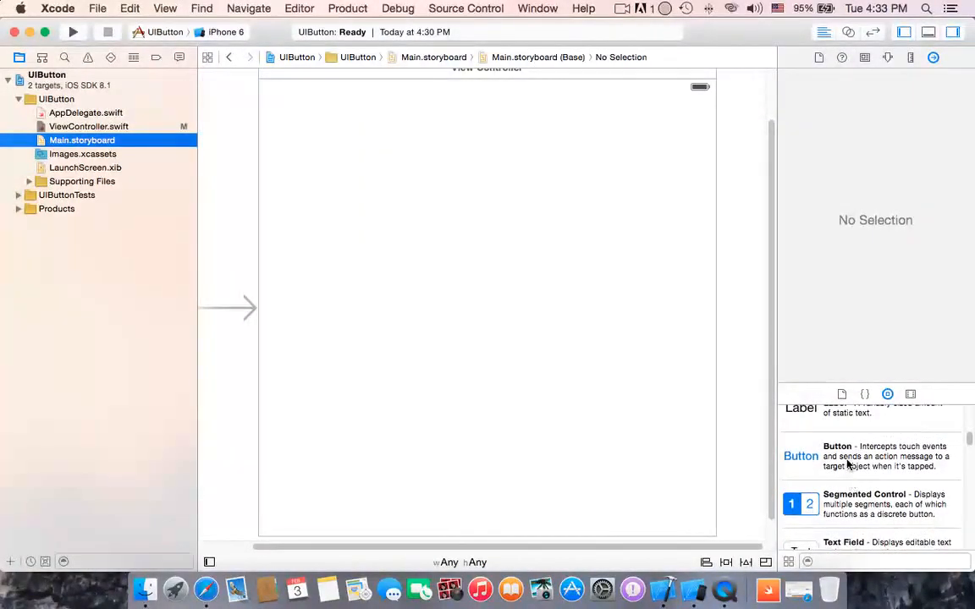
pyautogui.click(800, 457)
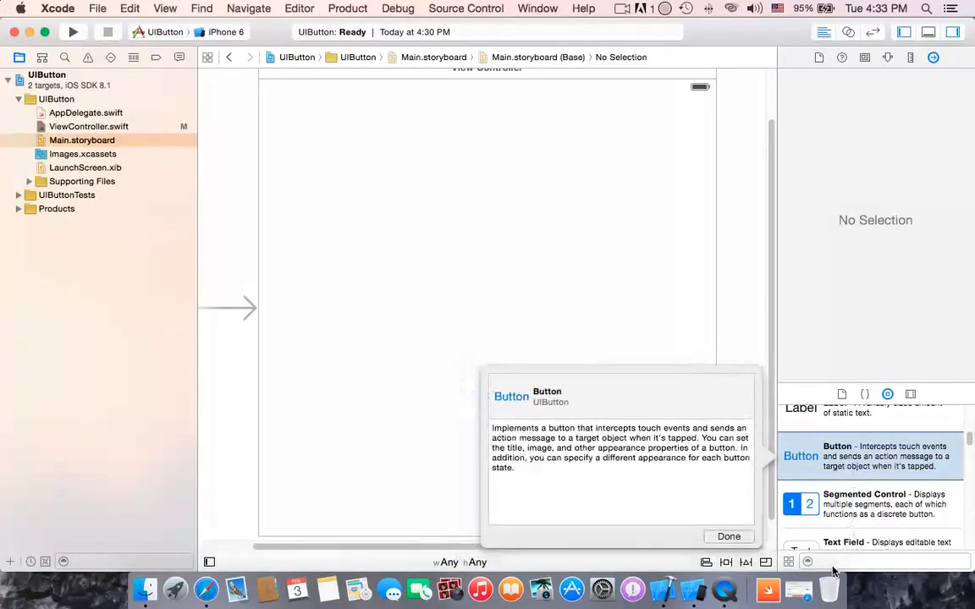
pyautogui.write('button')
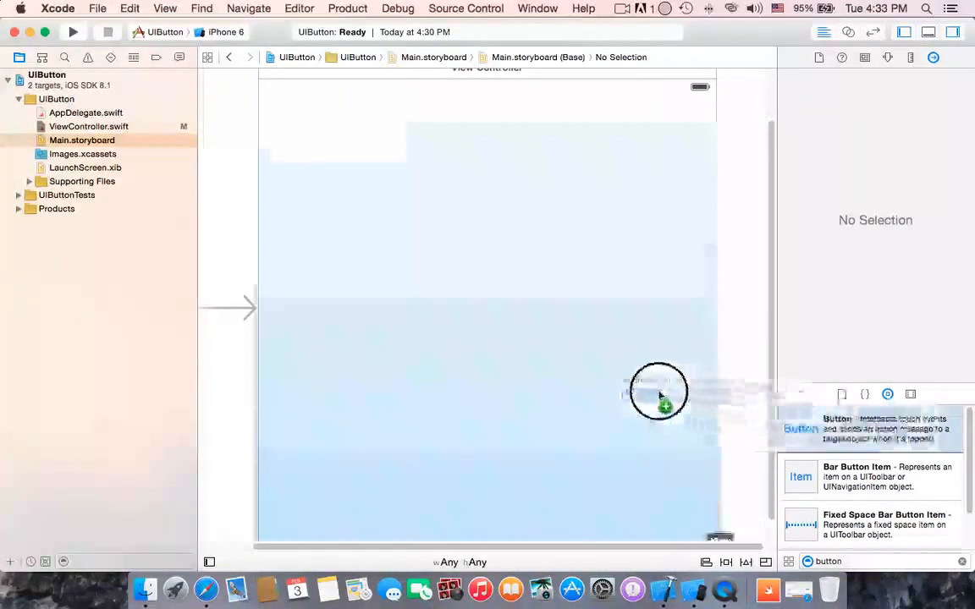
pyautogui.moveTo(660, 391); pyautogui.dragTo(493, 308)
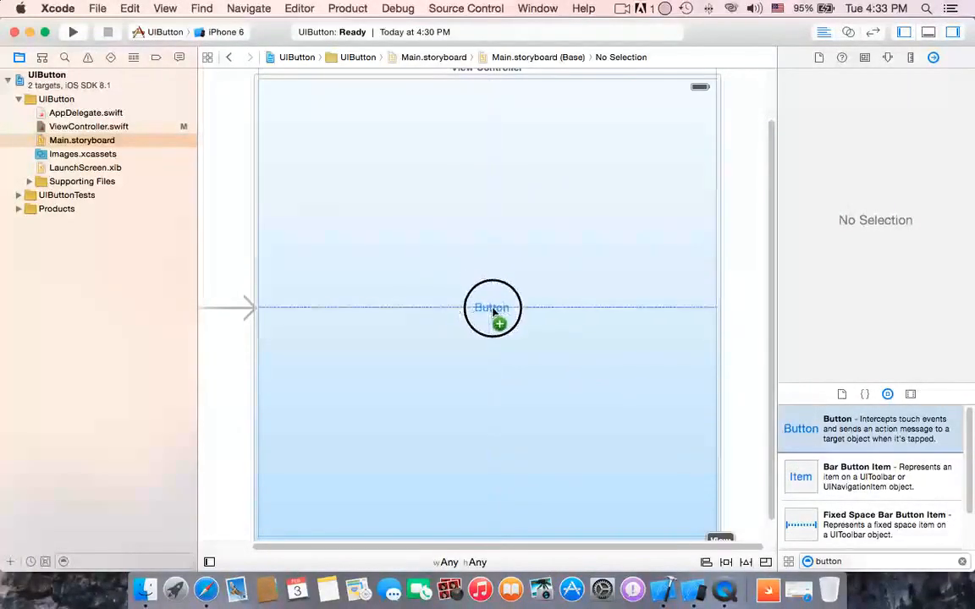
pyautogui.moveTo(494, 308); pyautogui.dragTo(484, 308)
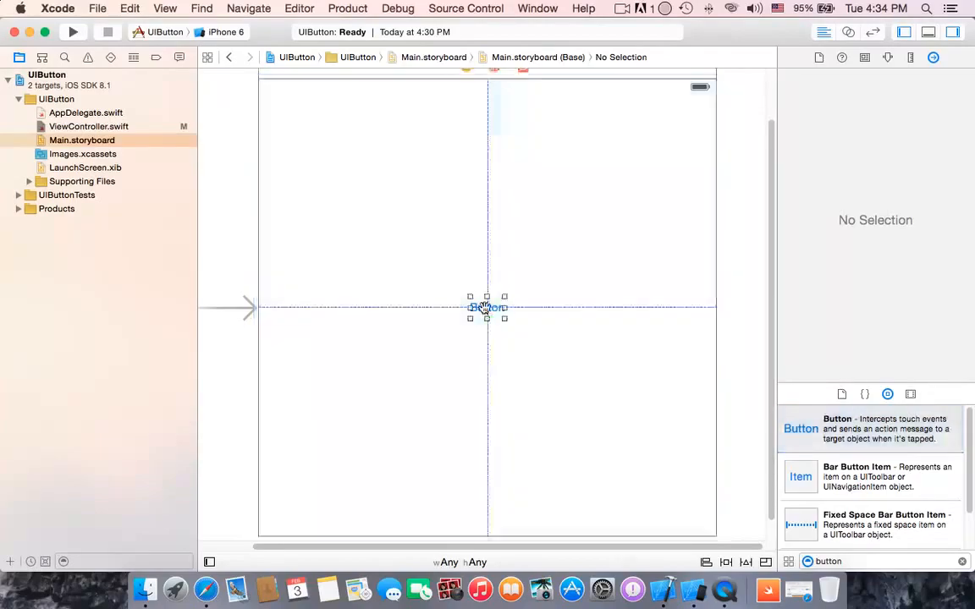
pyautogui.click(488, 308)
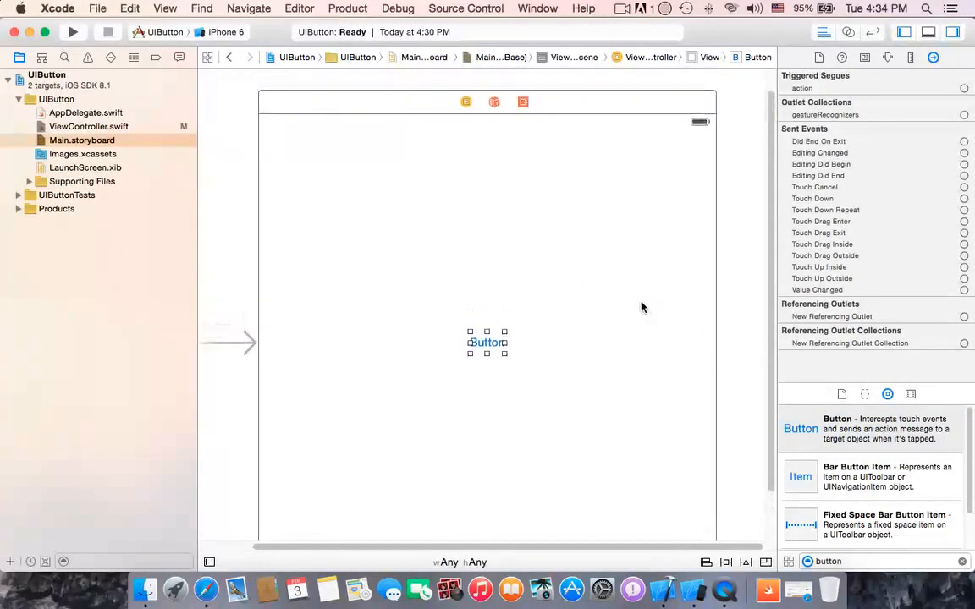
# - From the View Controller's Connections inspector, link the Button outlet to the canvas button
pyautogui.click(466, 101)
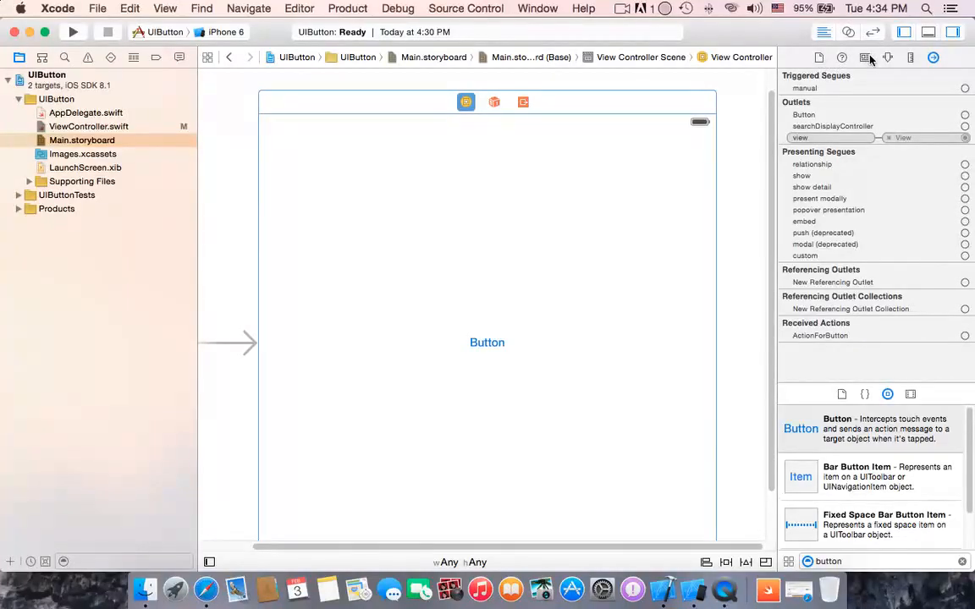
pyautogui.moveTo(867, 58)
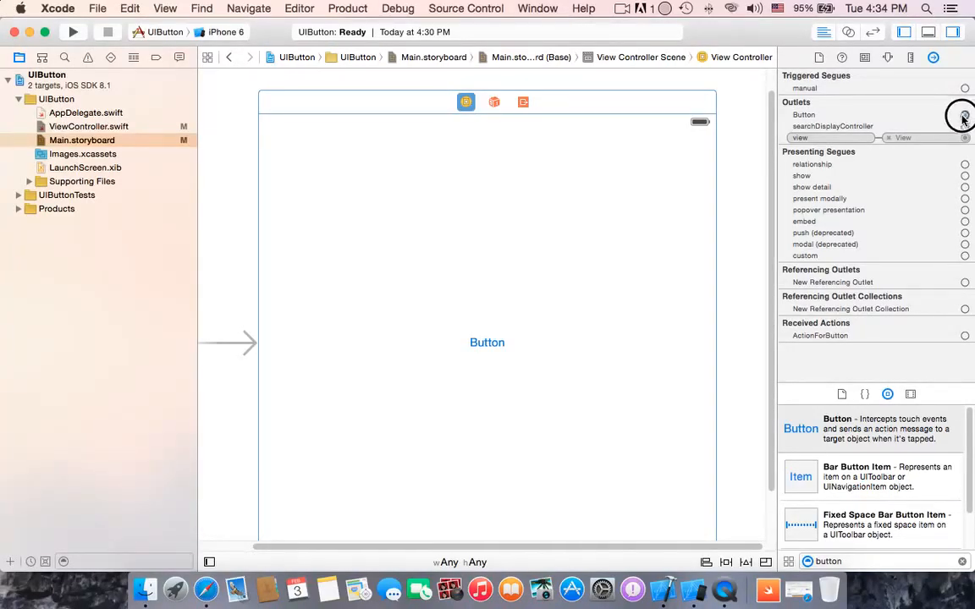
pyautogui.moveTo(965, 115); pyautogui.dragTo(514, 330)
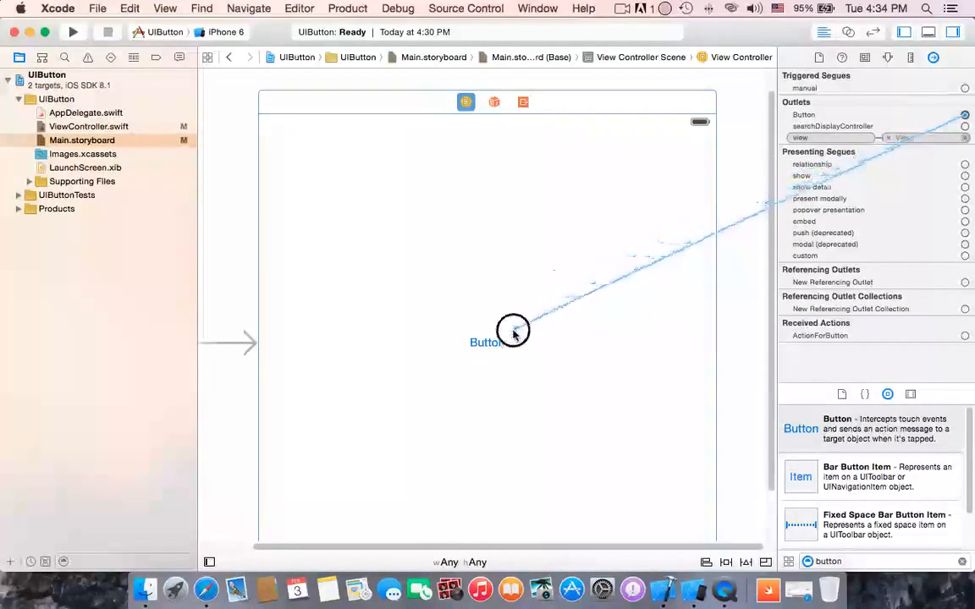
pyautogui.moveTo(514, 330); pyautogui.dragTo(965, 115)
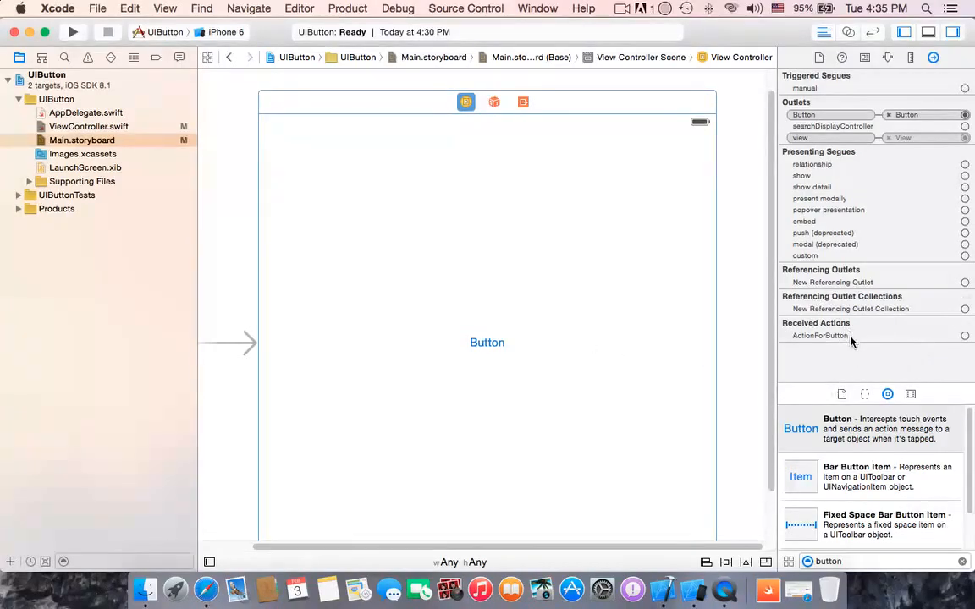
pyautogui.moveTo(856, 354)
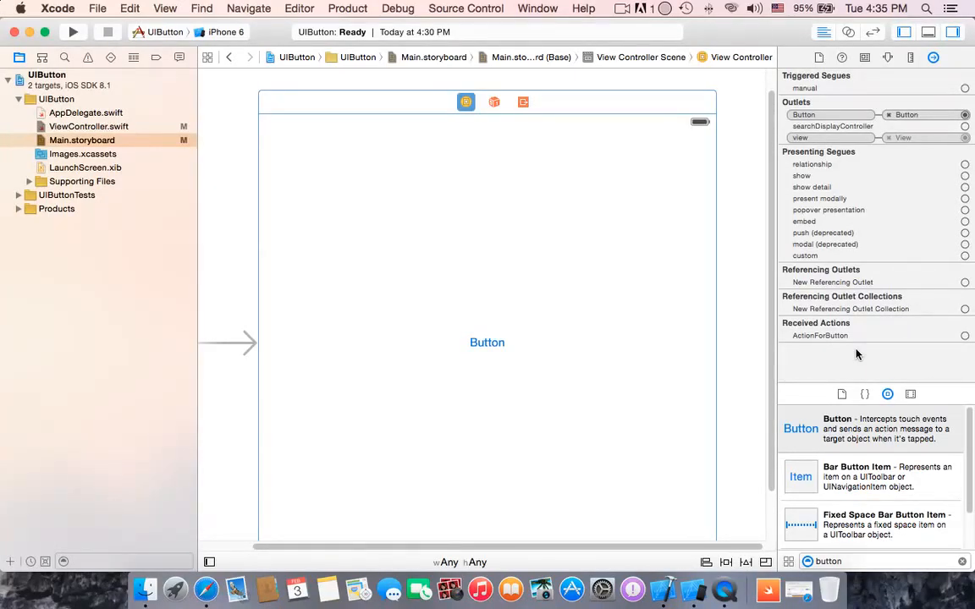
pyautogui.moveTo(792, 354)
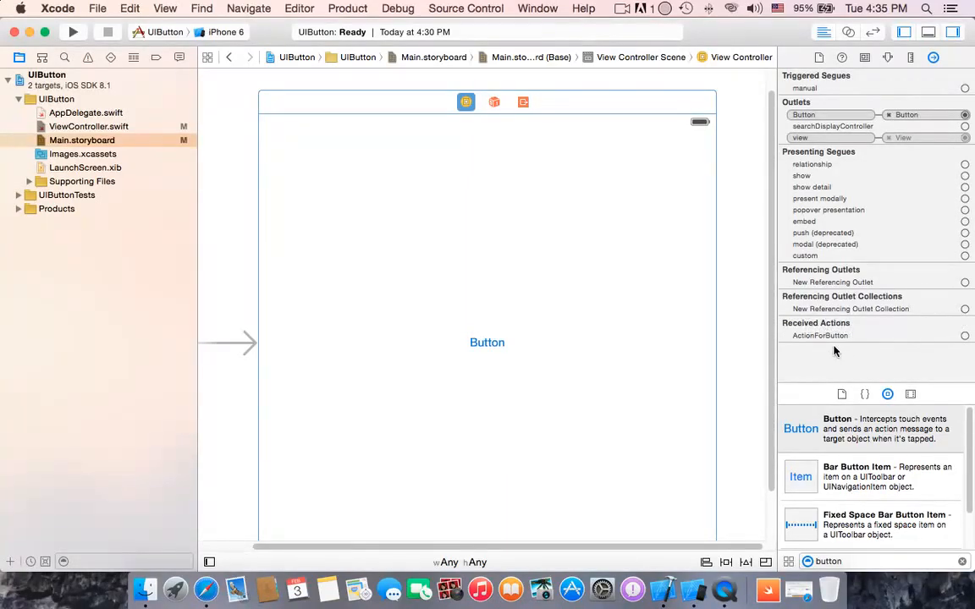
pyautogui.moveTo(850, 348)
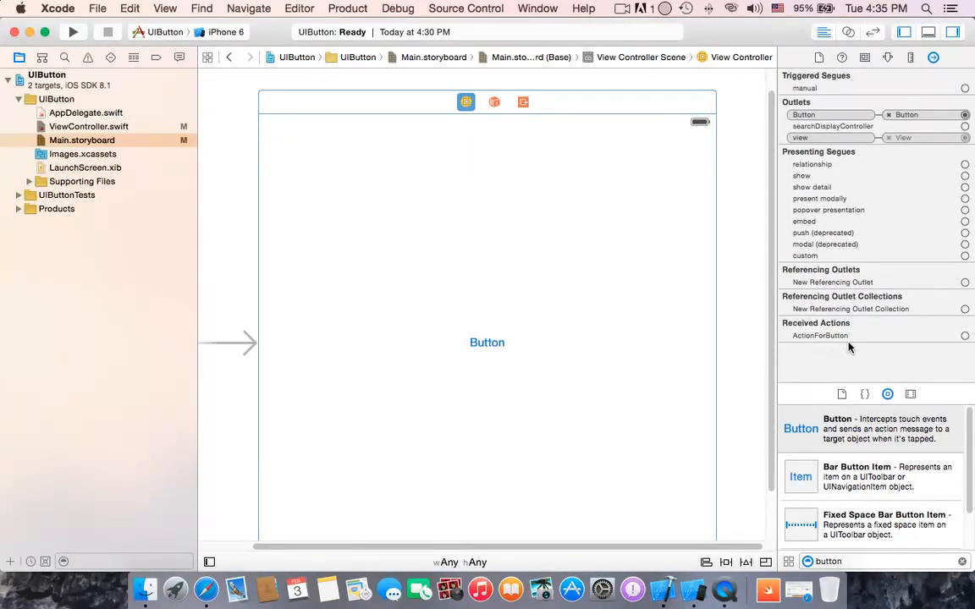
pyautogui.moveTo(874, 339)
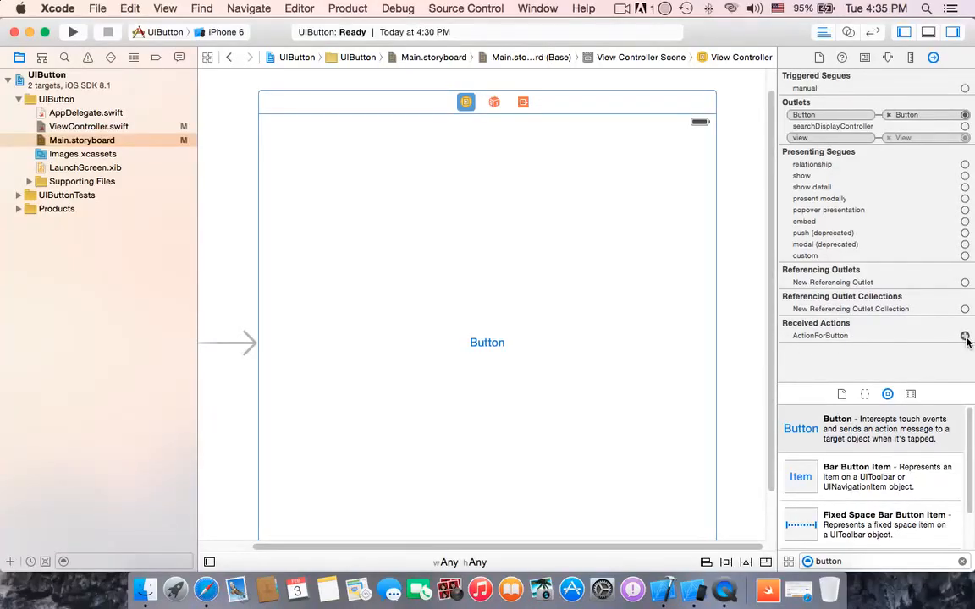
# - Drag ActionForButton onto the button and select Touch Up Inside as its event
pyautogui.moveTo(965, 335); pyautogui.dragTo(487, 342)
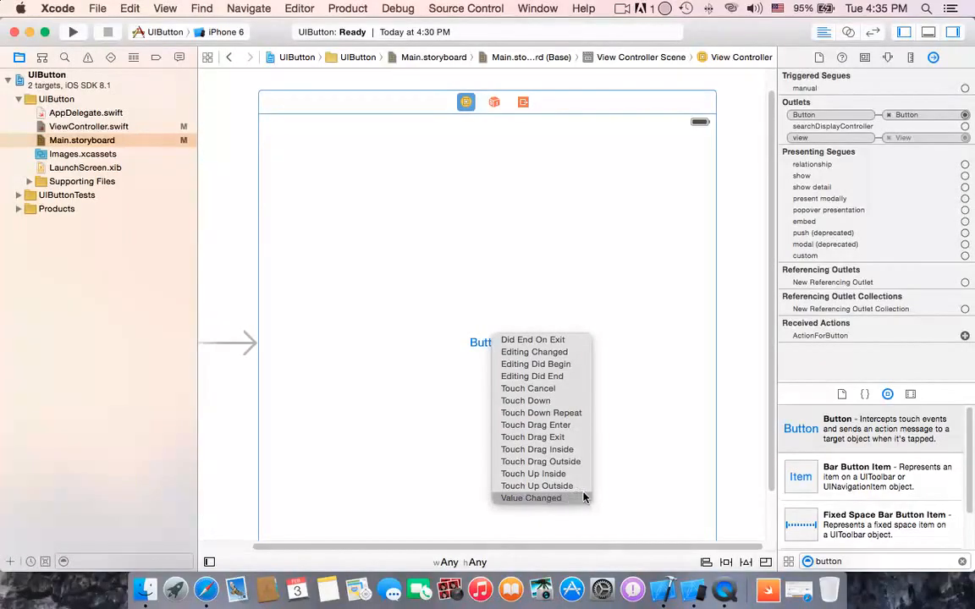
pyautogui.moveTo(542, 486)
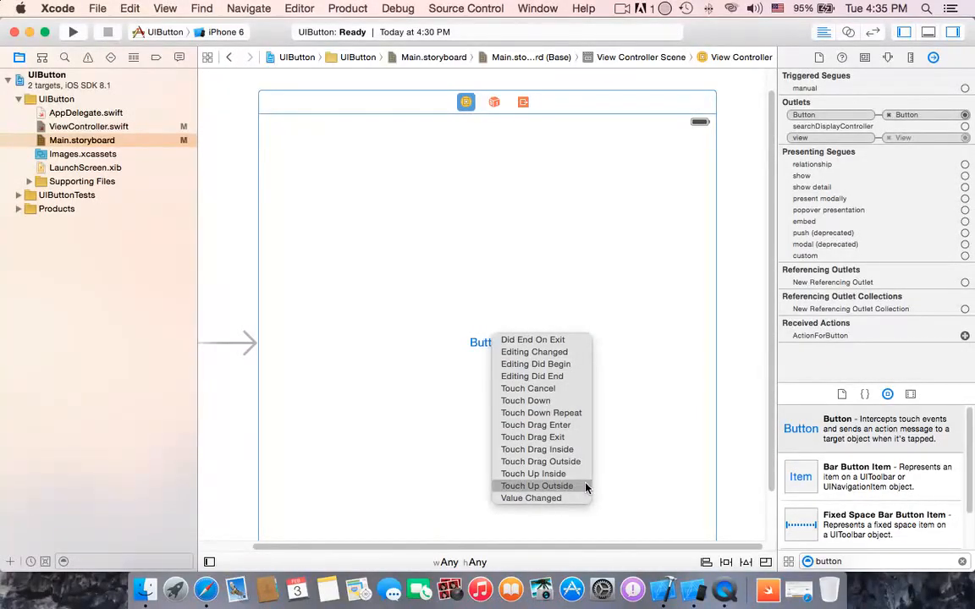
pyautogui.moveTo(533, 474)
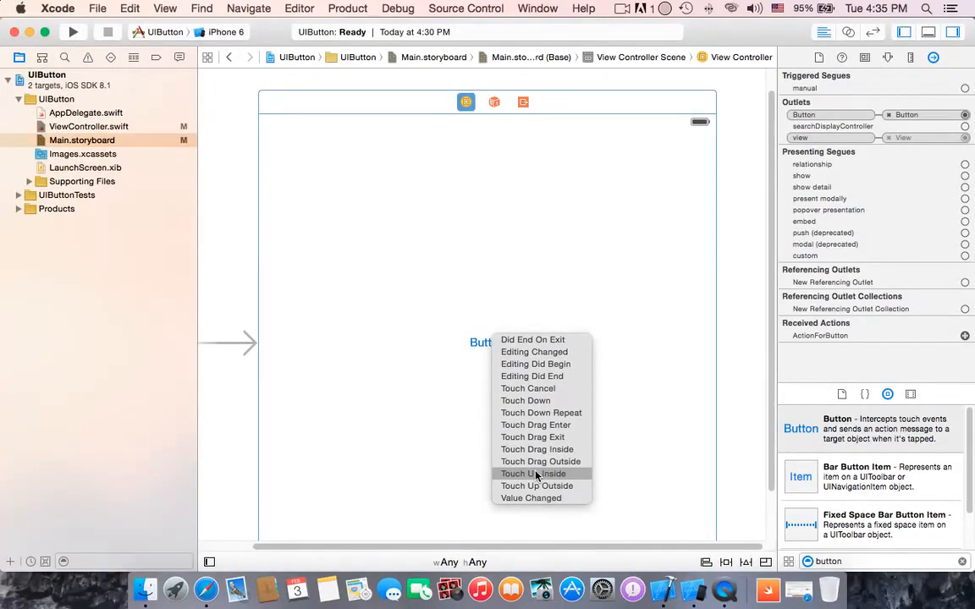
pyautogui.moveTo(545, 477)
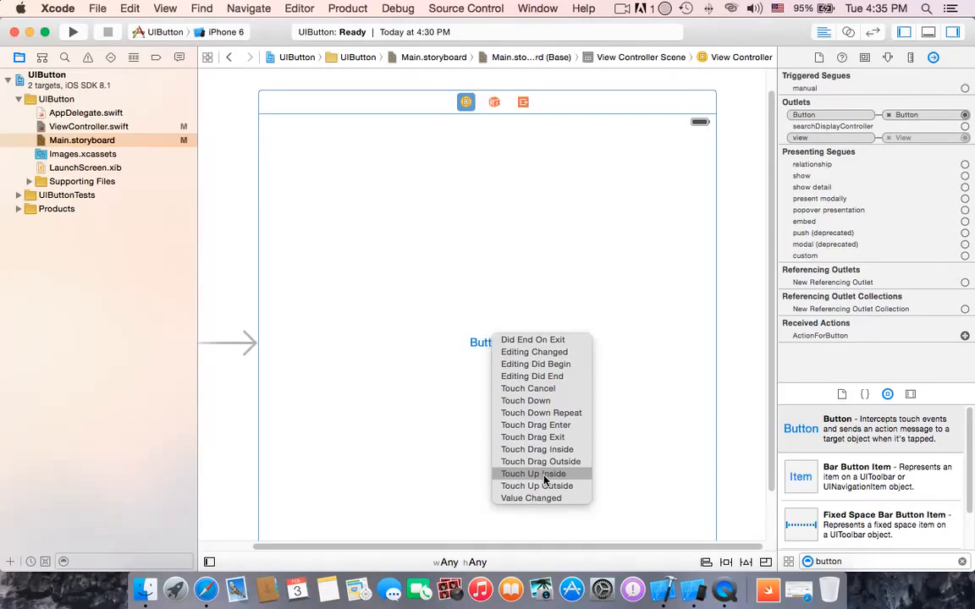
pyautogui.moveTo(567, 474)
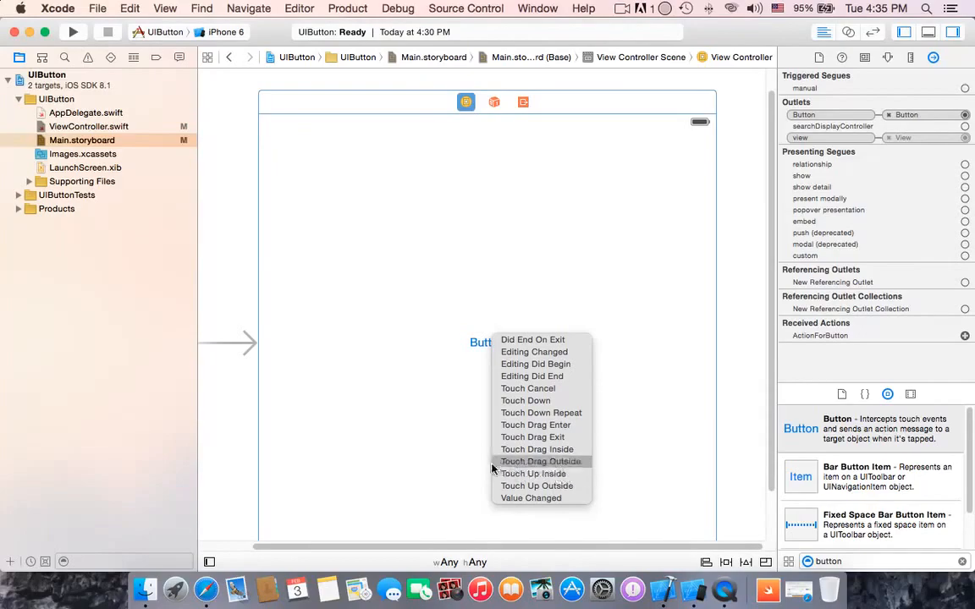
pyautogui.moveTo(533, 473)
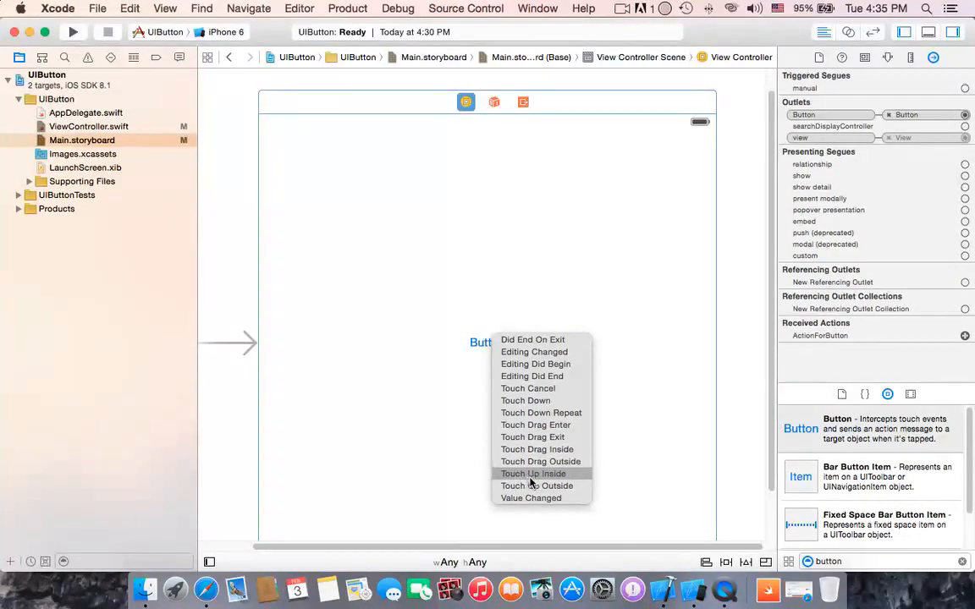
pyautogui.click(533, 474)
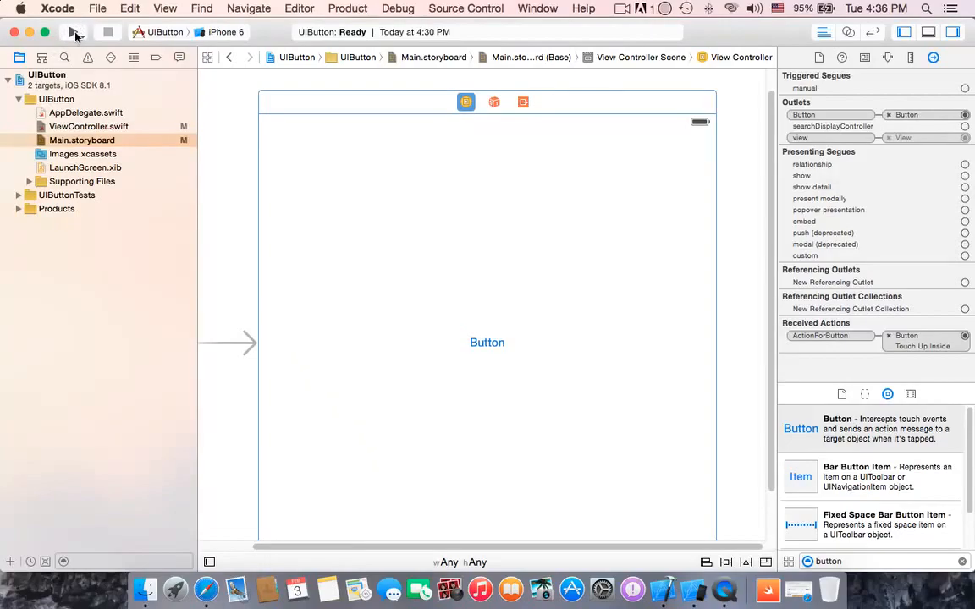
# - Run the app in the simulator and tap the button twice, dismissing the 'You pressed a button' alert each time
pyautogui.click(74, 32)
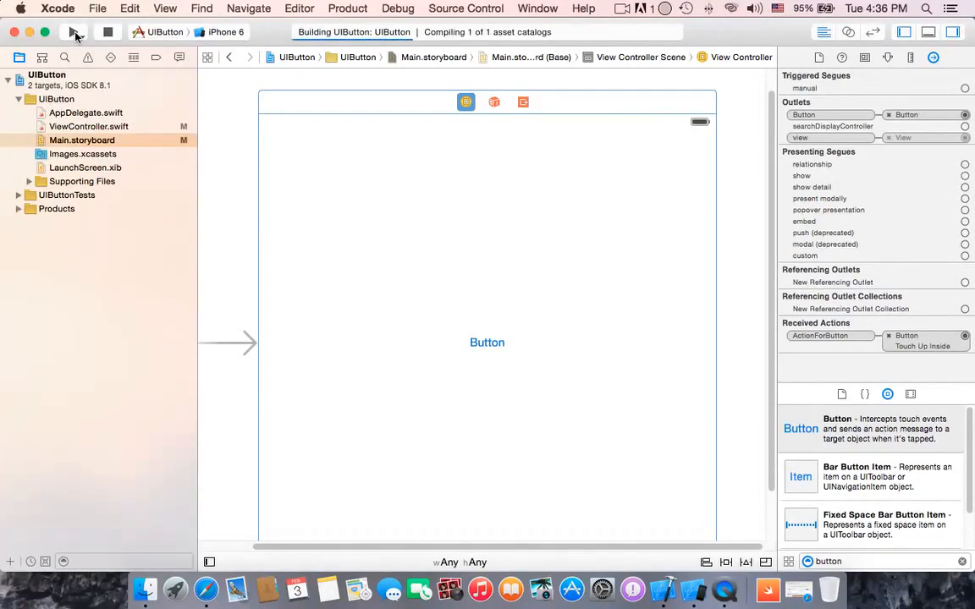
pyautogui.click(72, 32)
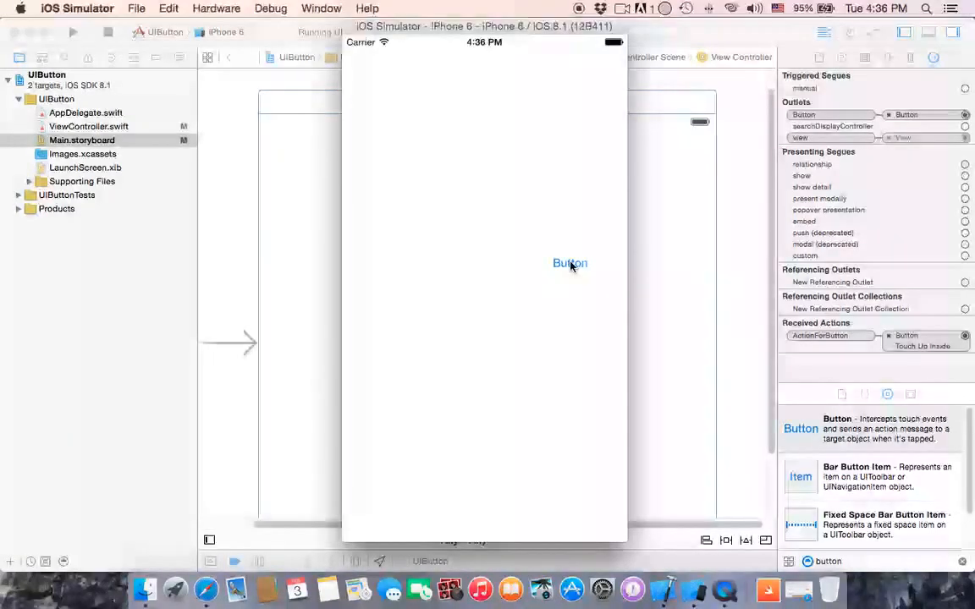
pyautogui.click(569, 264)
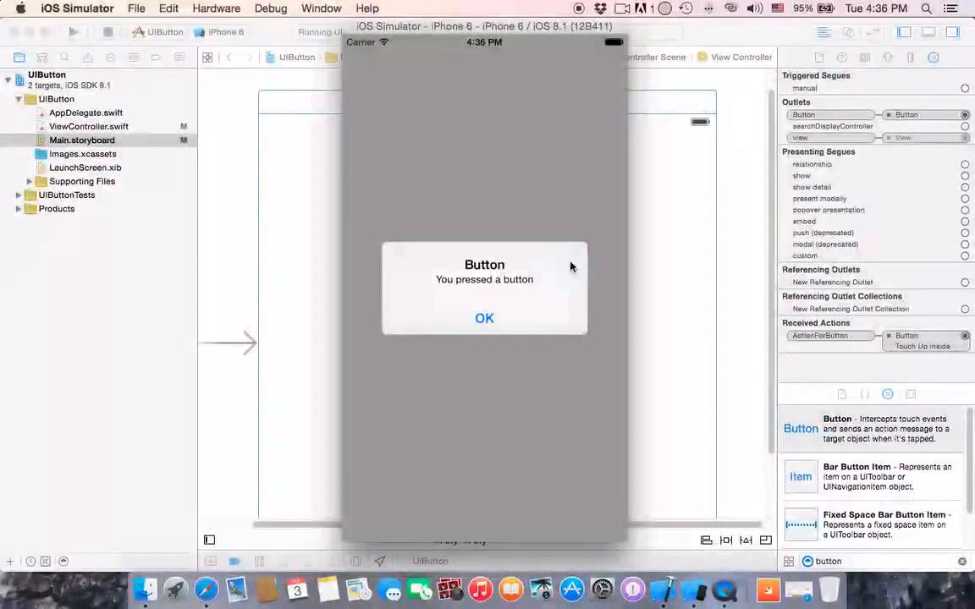
pyautogui.click(484, 318)
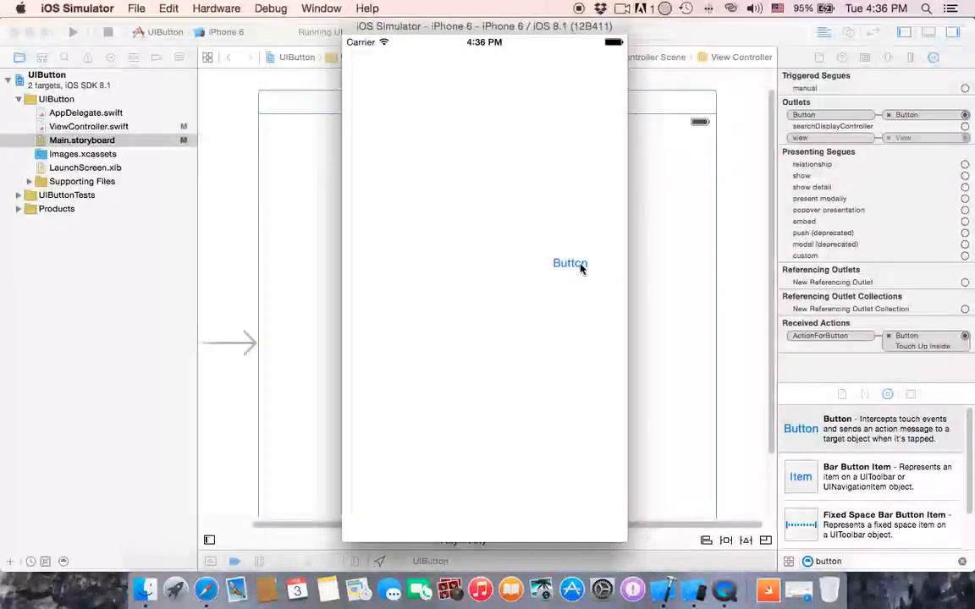
pyautogui.click(569, 264)
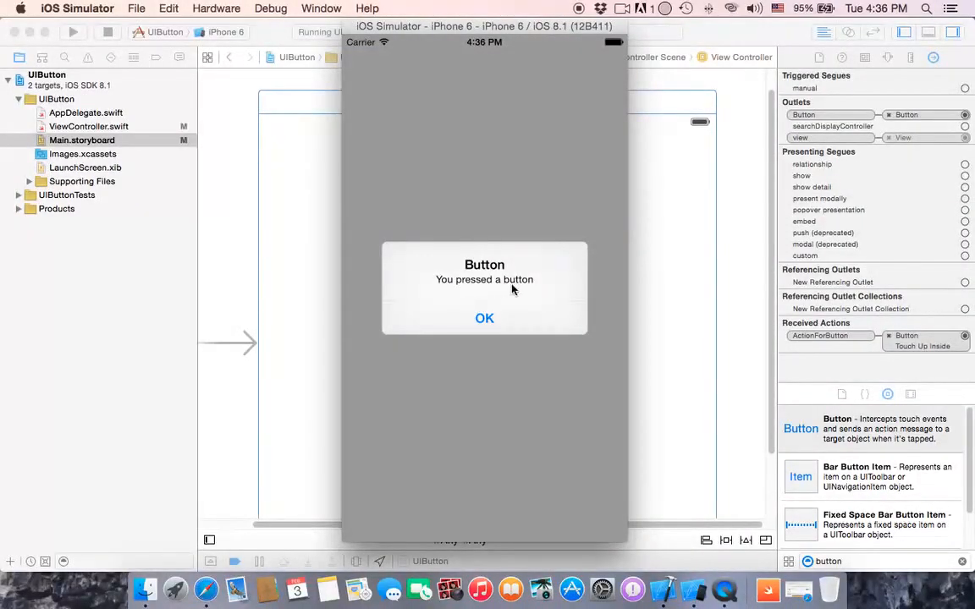
pyautogui.click(484, 318)
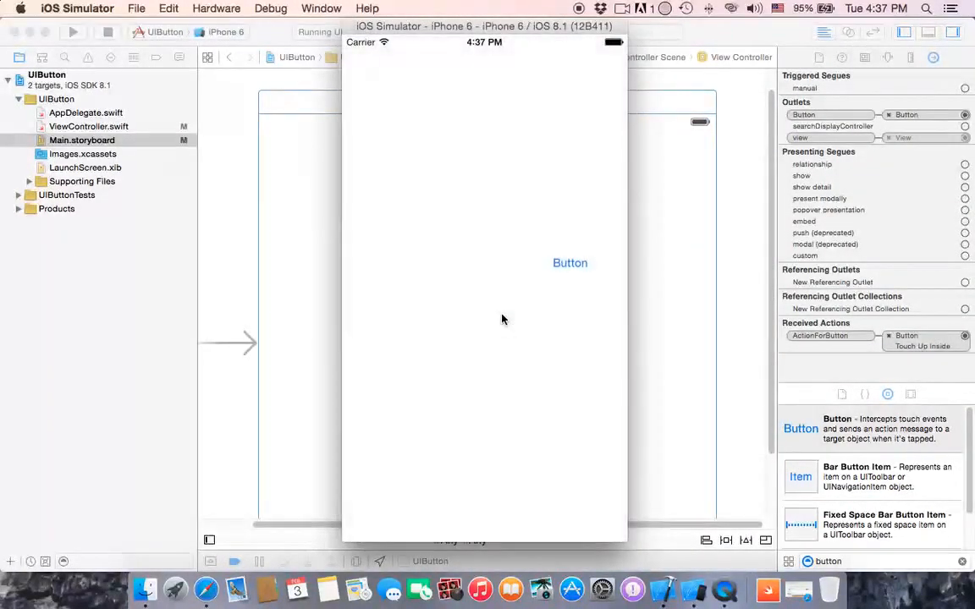